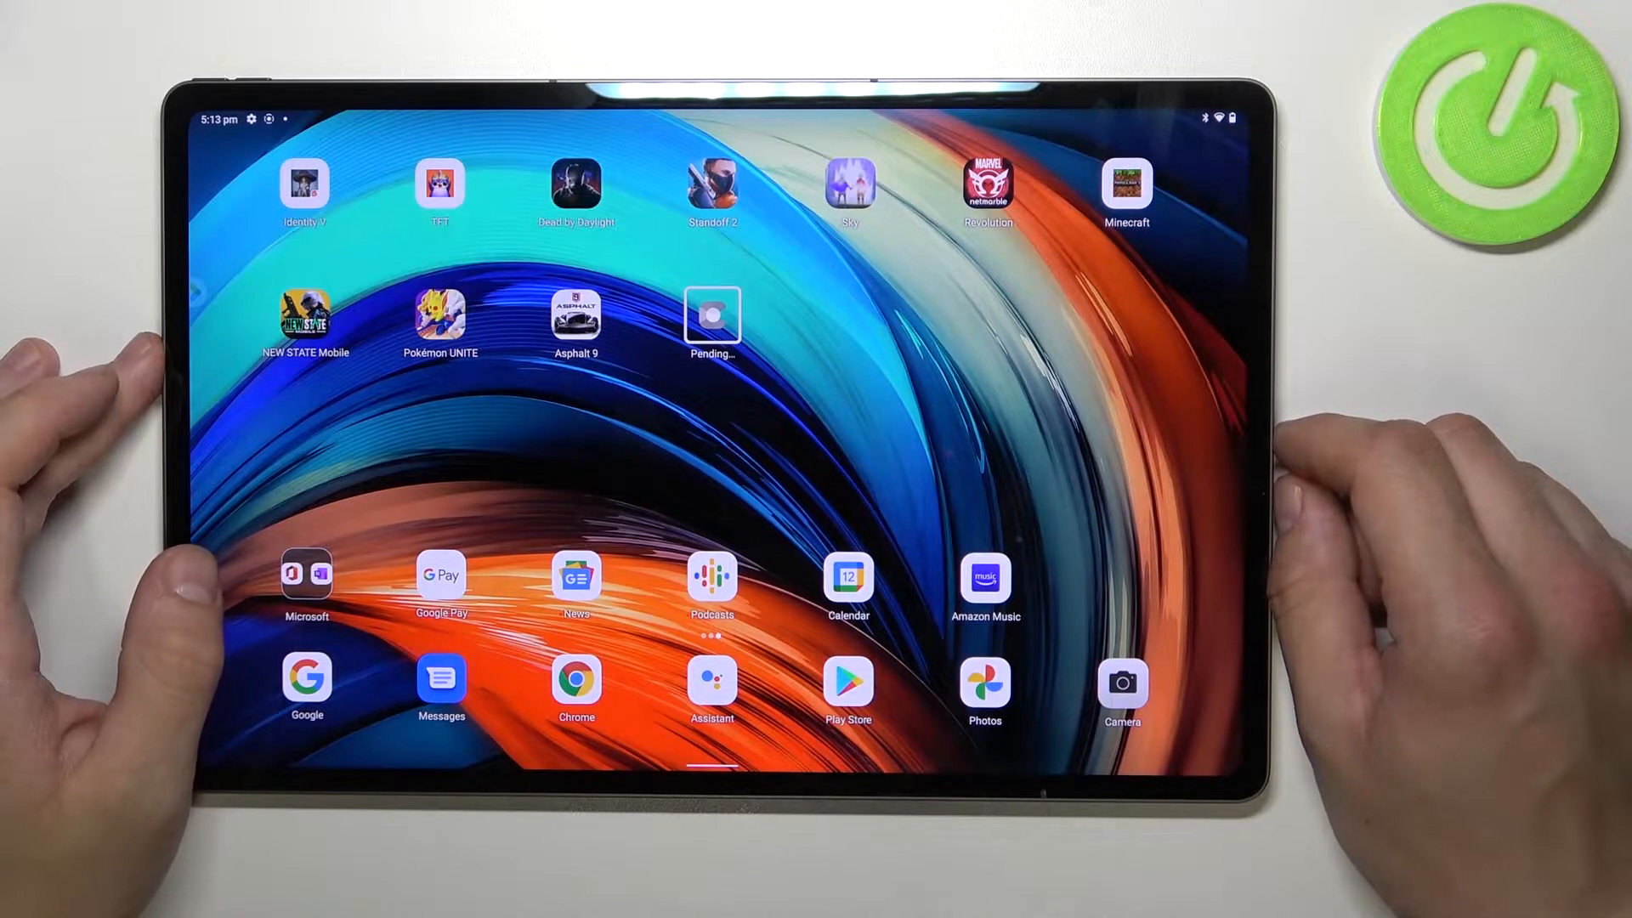
Swipe into the launcher's app drawer and launch the Settings app
{"action": "scroll", "scroll_direction": "left", "scroll_amount": 3}
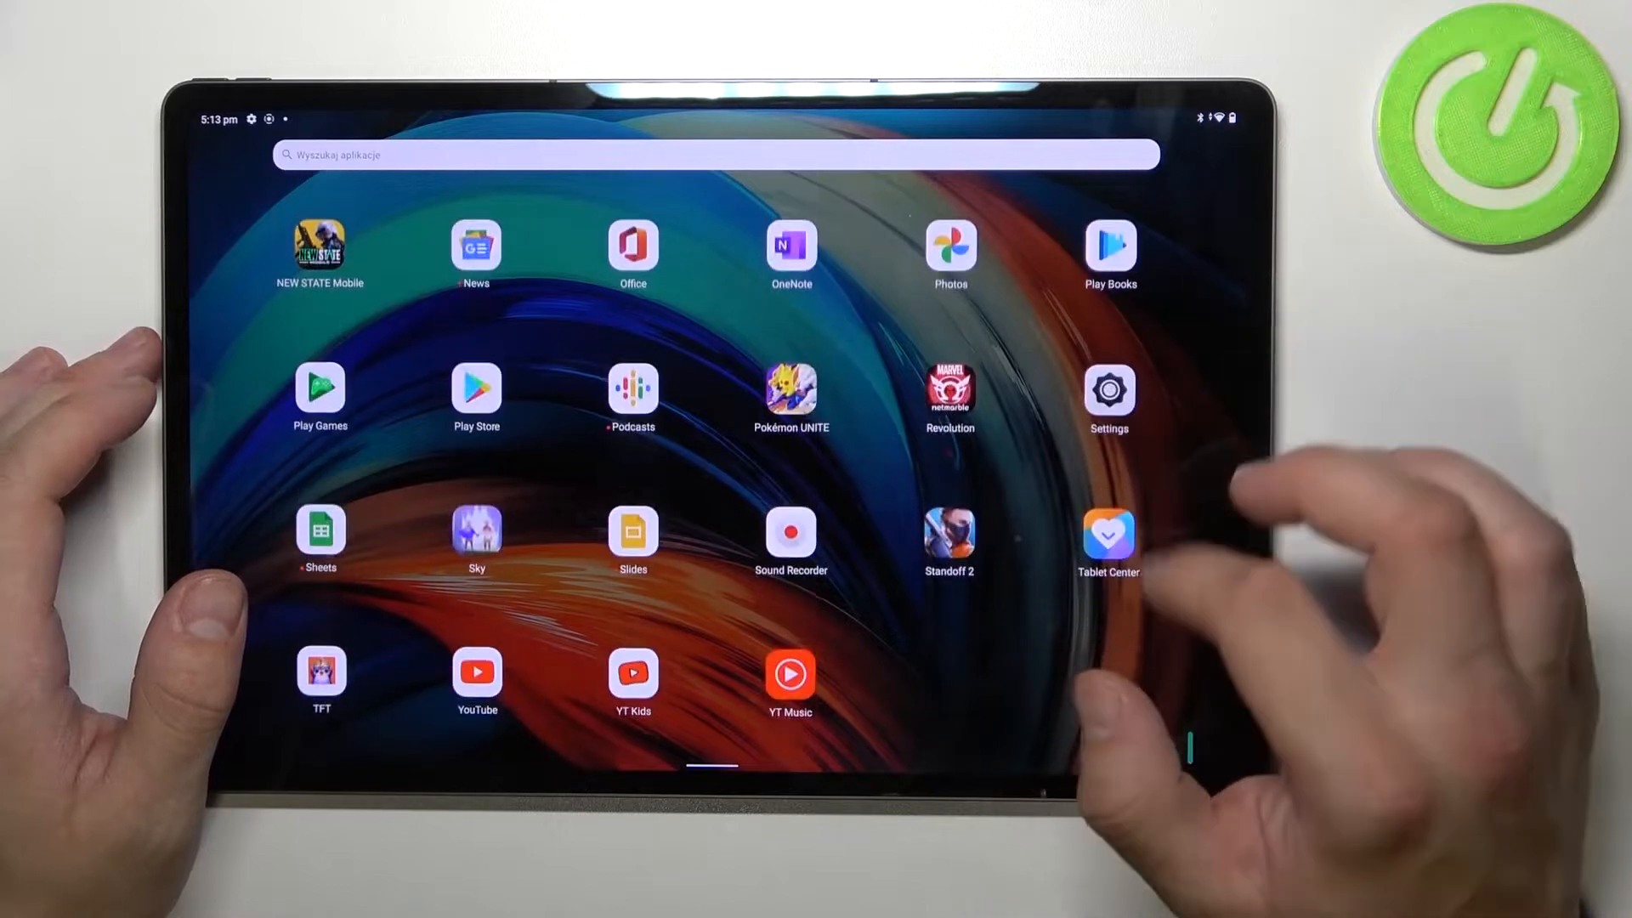
{"action": "left_click", "coordinate": [1109, 396]}
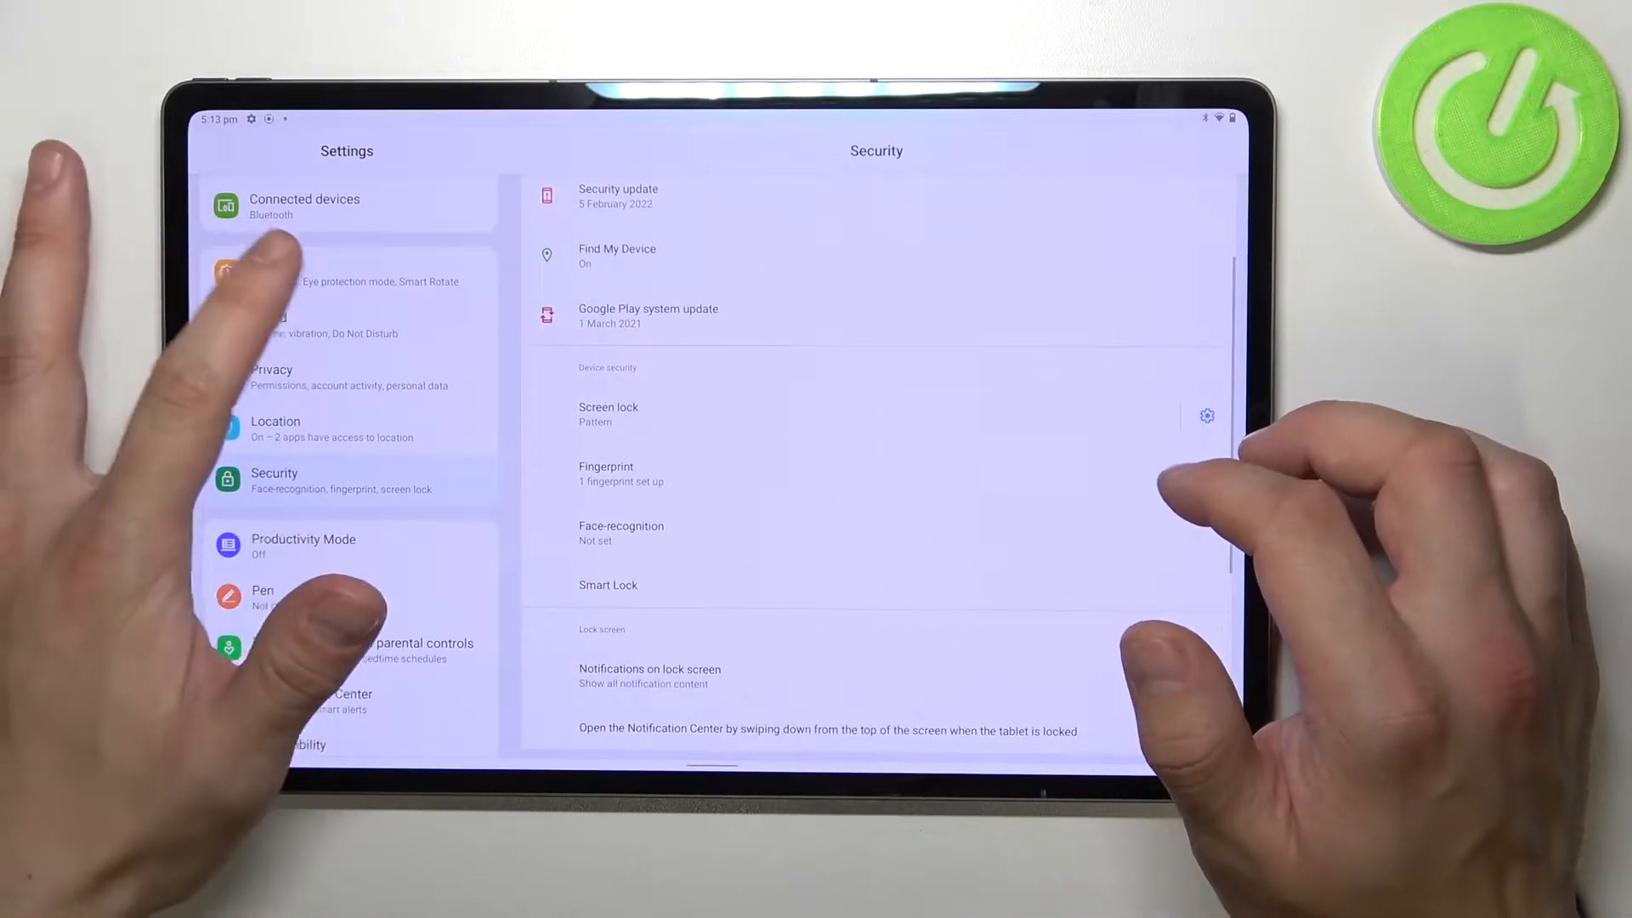
In Display, set brightness to 98% and glance at Adaptive brightness options
{"action": "left_click", "coordinate": [302, 272]}
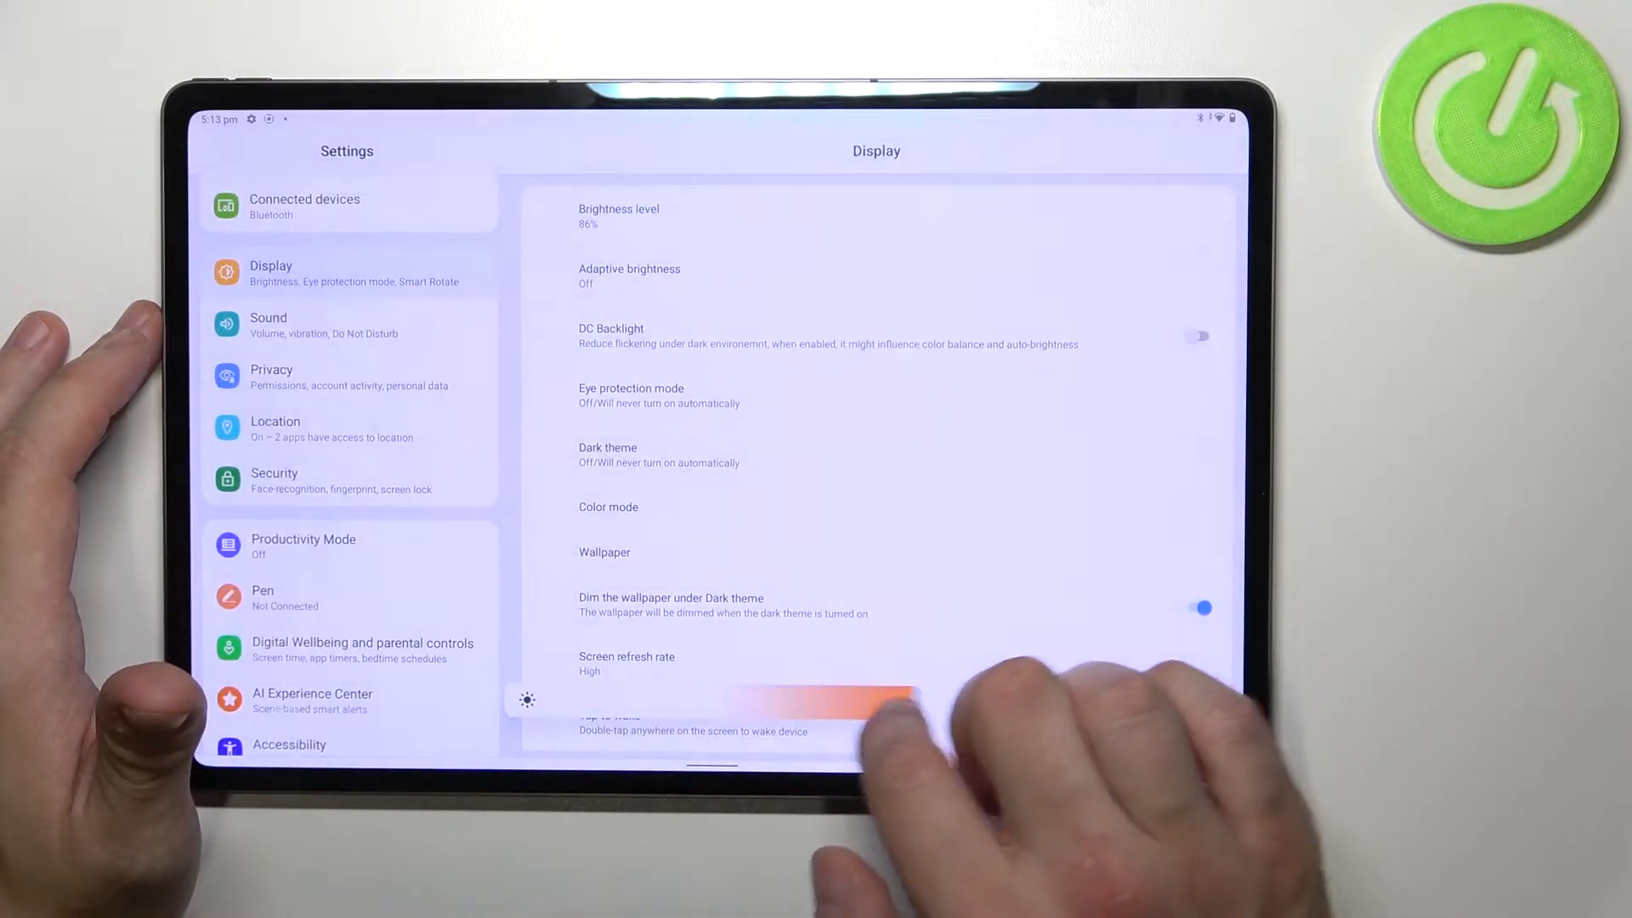
{"action": "left_click_drag", "start_coordinate": [906, 703], "coordinate": [854, 703]}
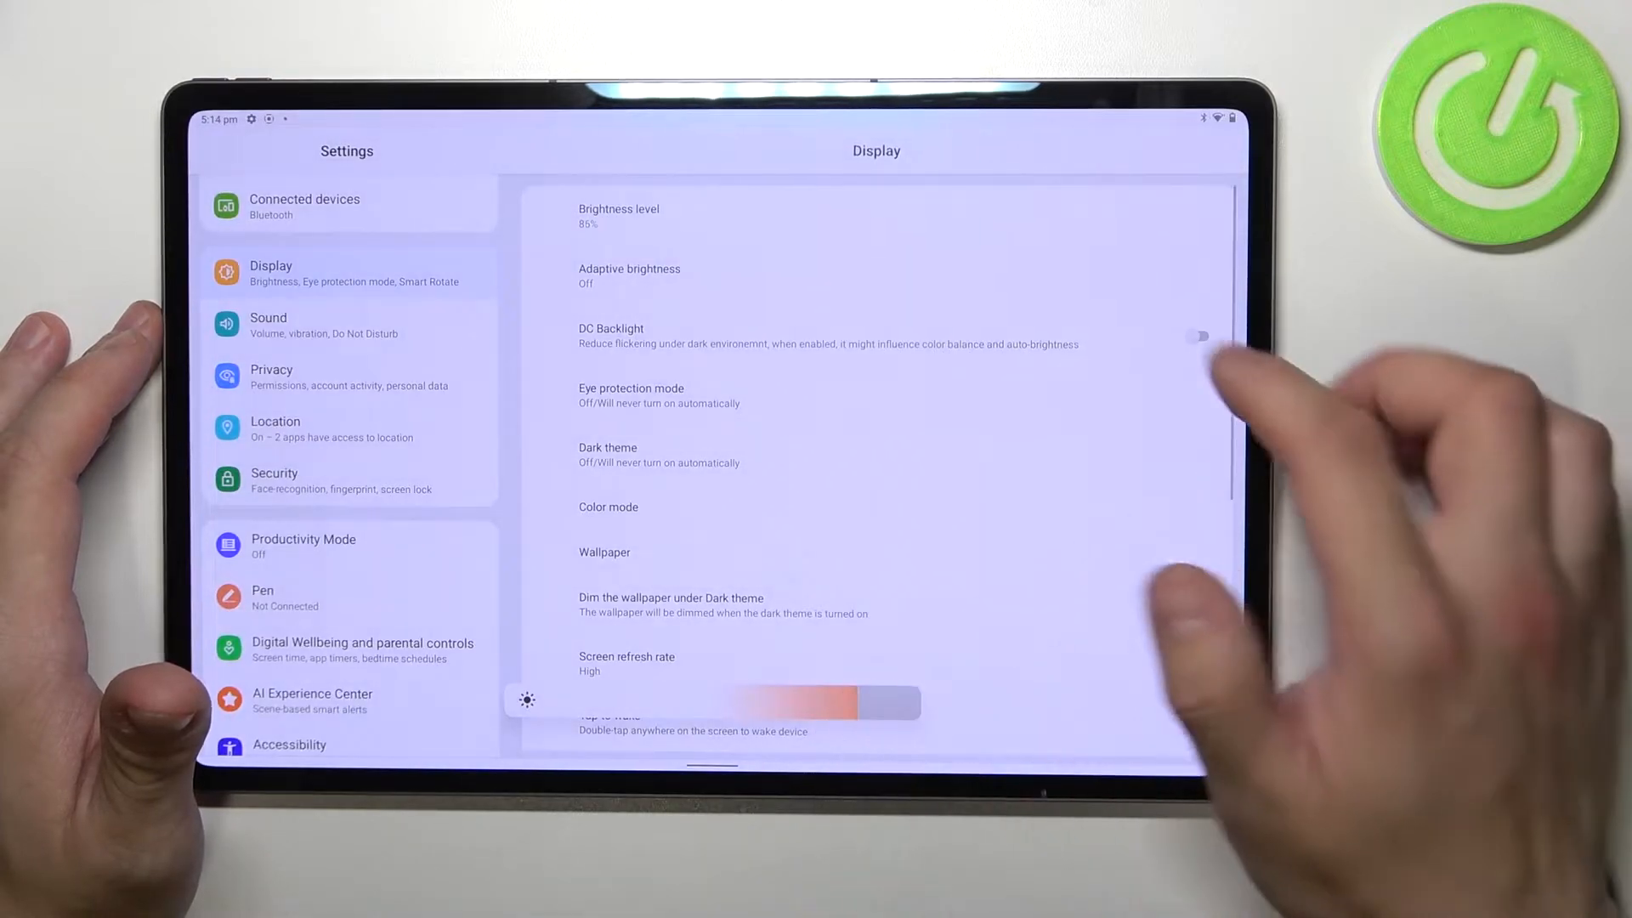
{"action": "left_click", "coordinate": [630, 275]}
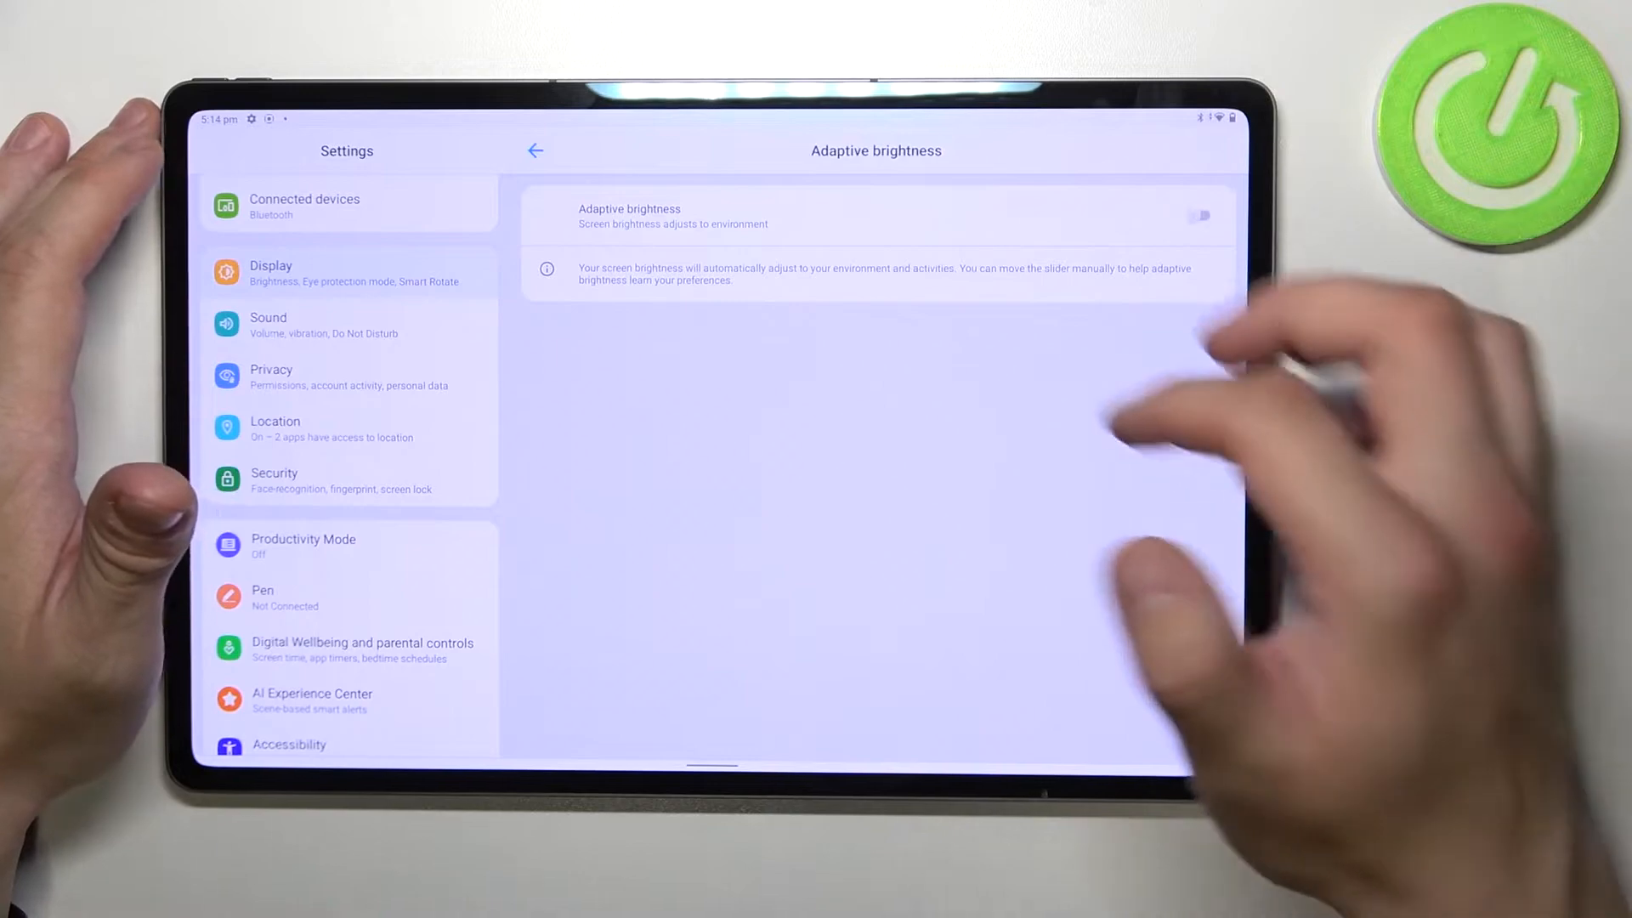
{"action": "left_click", "coordinate": [534, 150]}
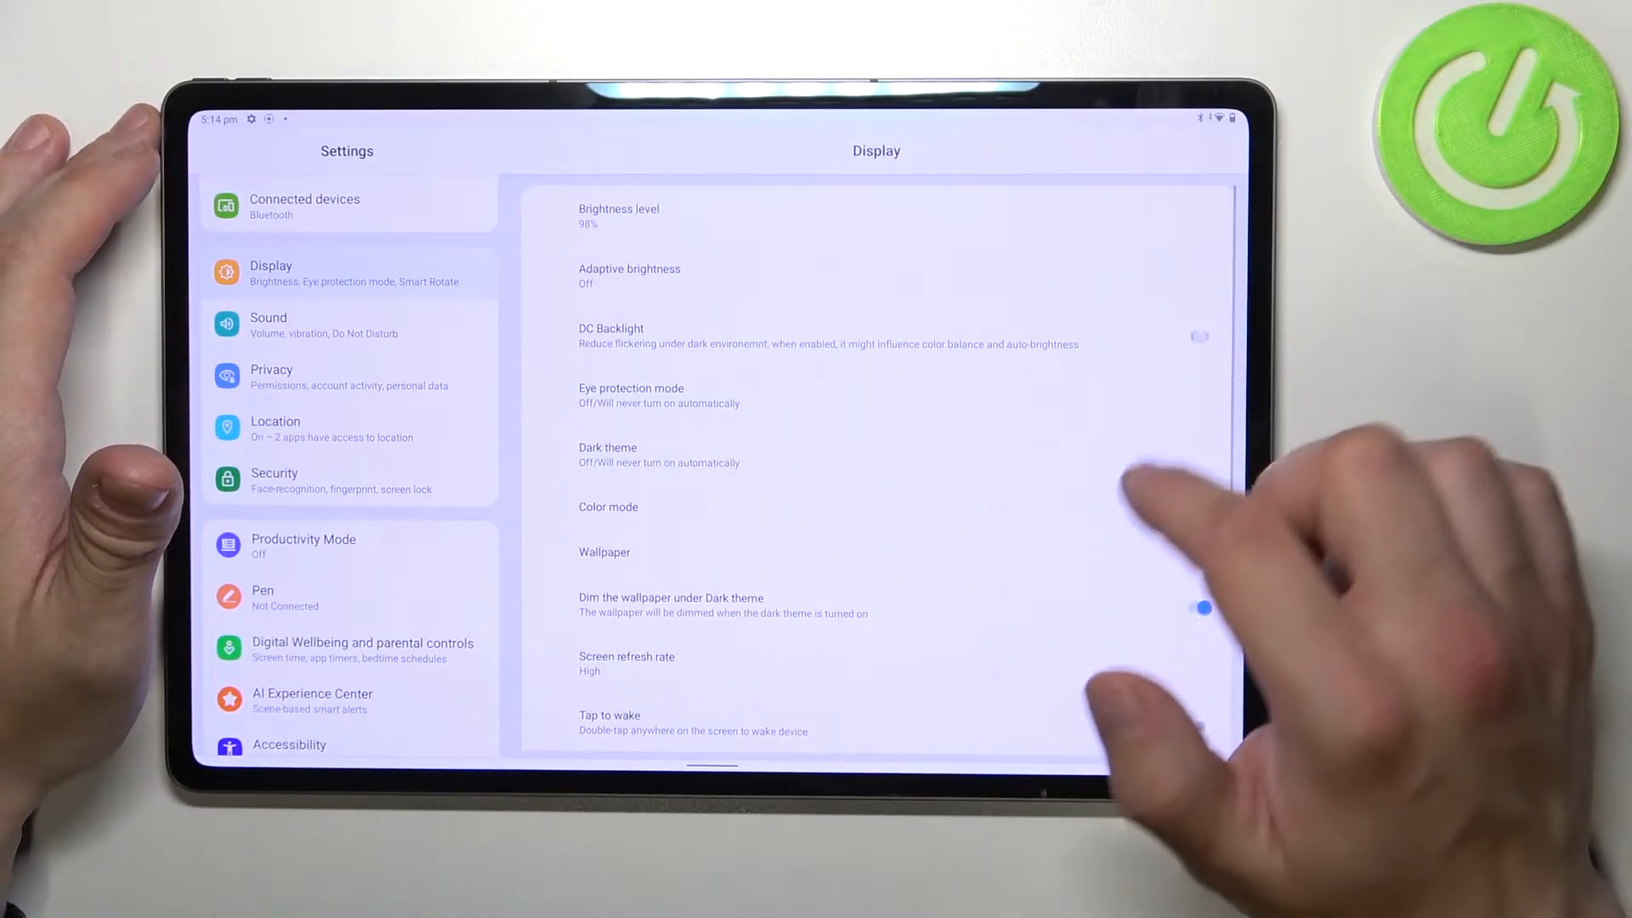
Try eye protection mode with lower intensity, then turn it off
{"action": "left_click", "coordinate": [631, 396]}
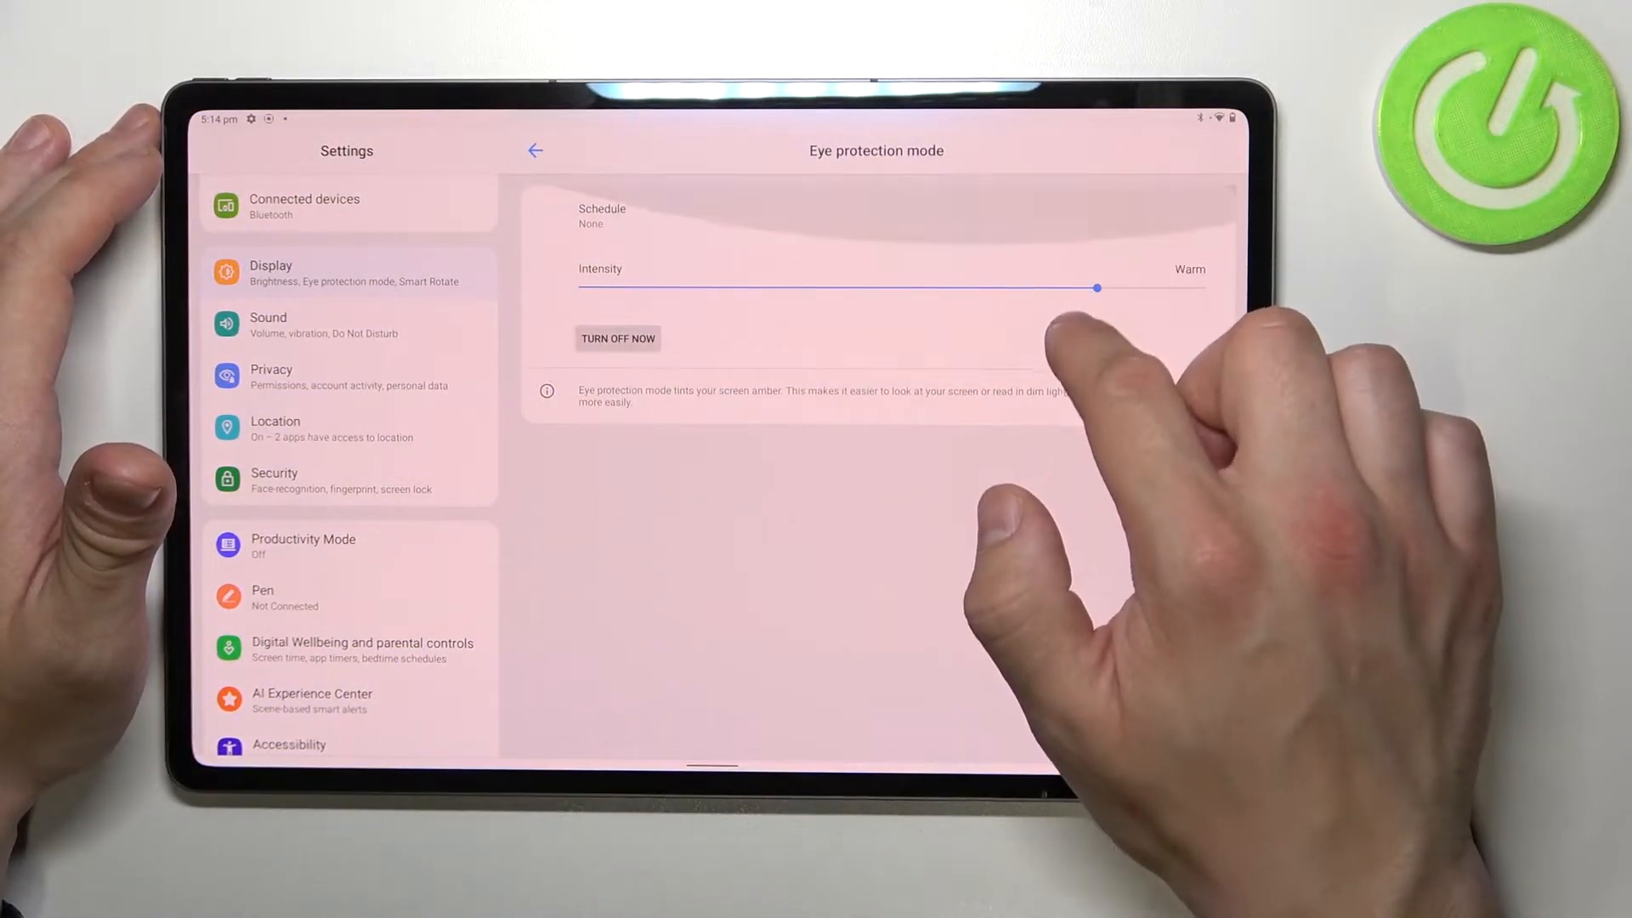
{"action": "left_click_drag", "start_coordinate": [1096, 287], "coordinate": [677, 281]}
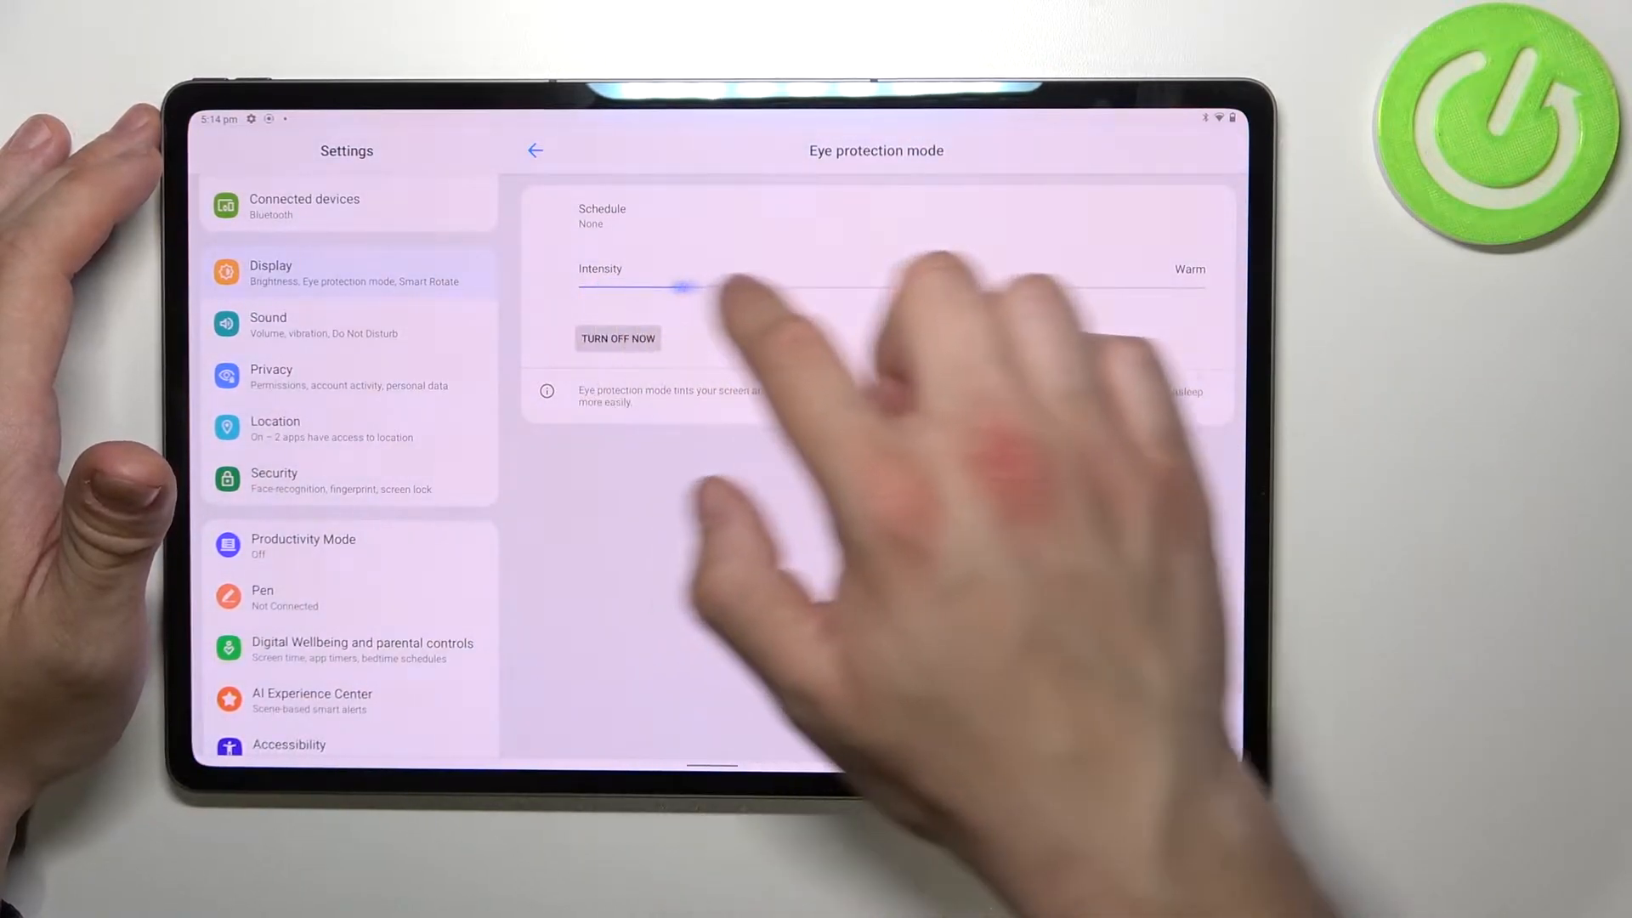
{"action": "left_click", "coordinate": [617, 339]}
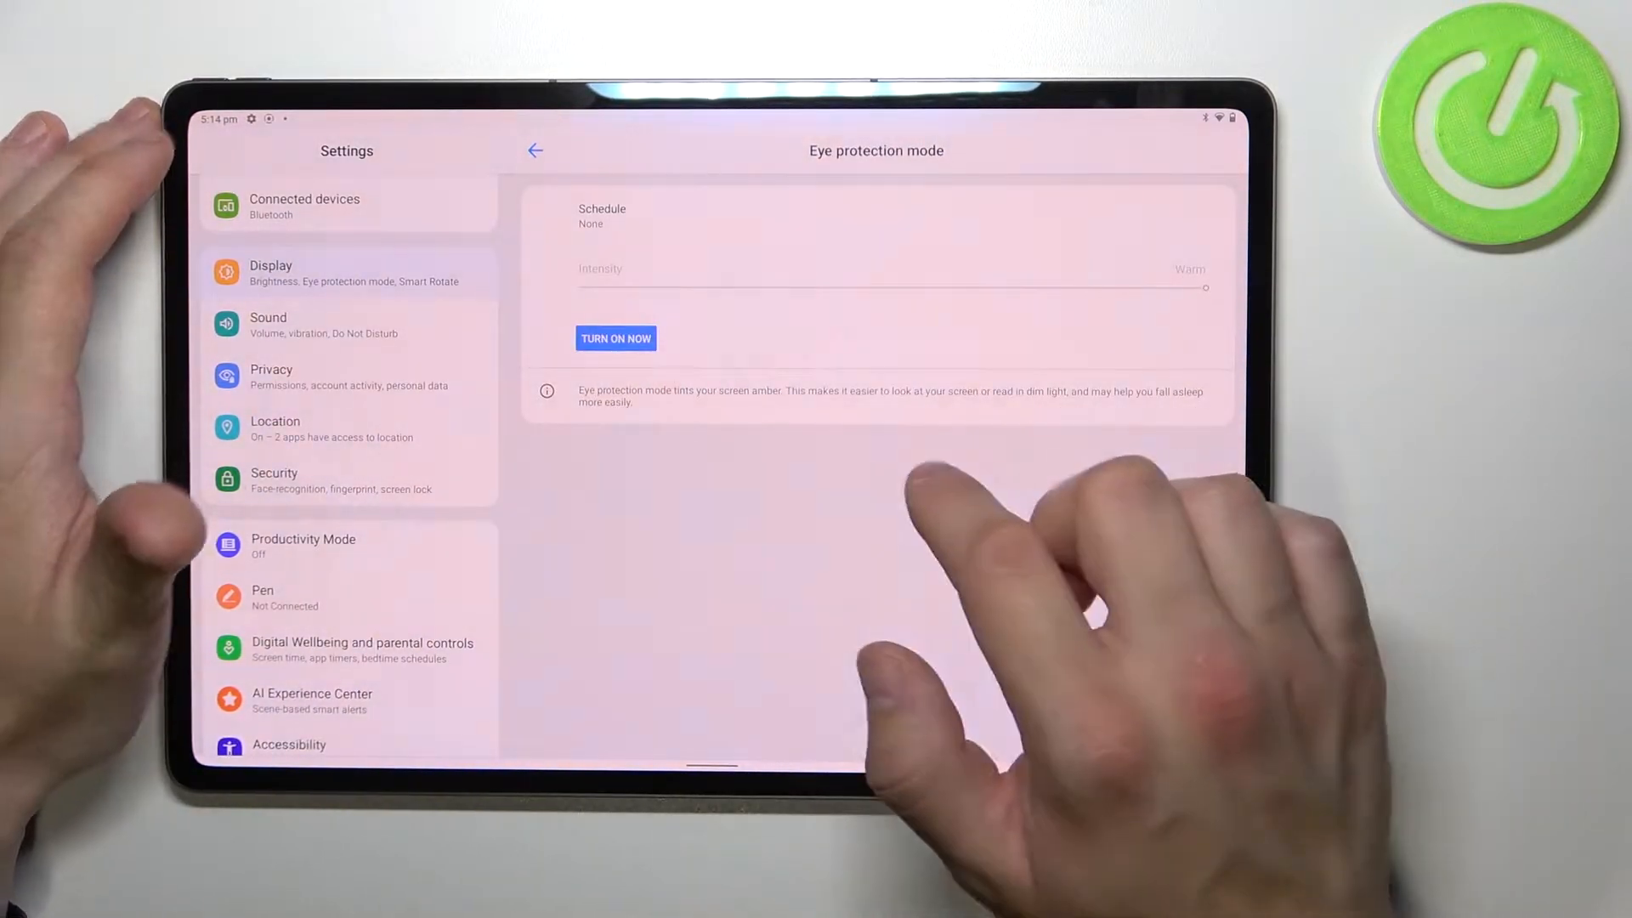
{"action": "left_click", "coordinate": [535, 149]}
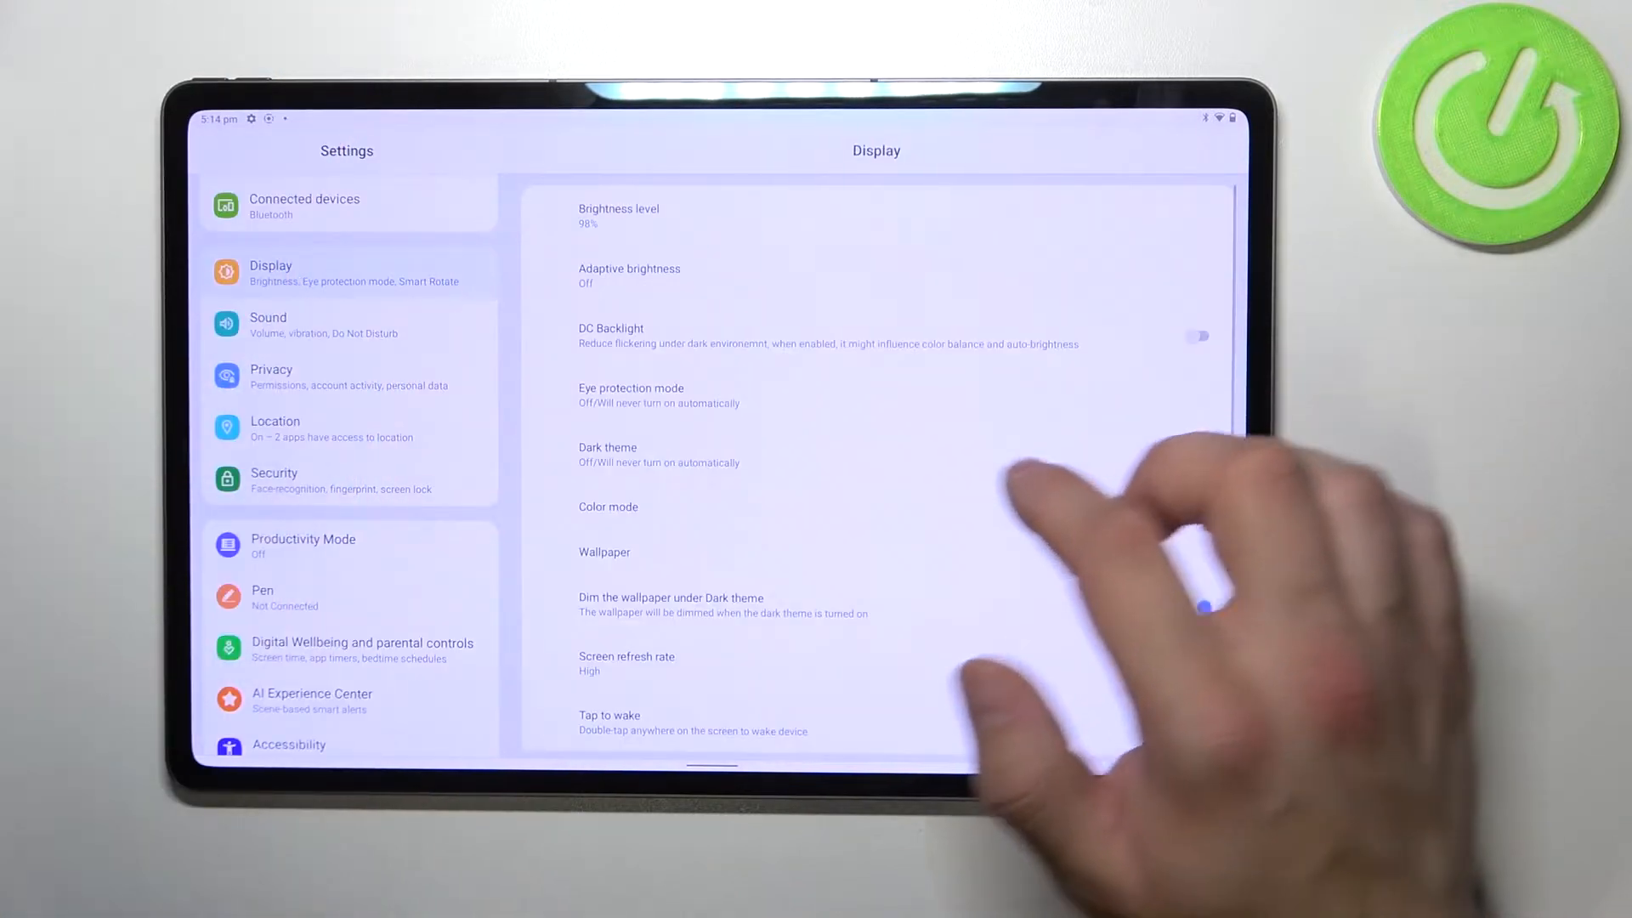
Switch dark theme on and back off, and set color mode to Bright
{"action": "left_click", "coordinate": [607, 455]}
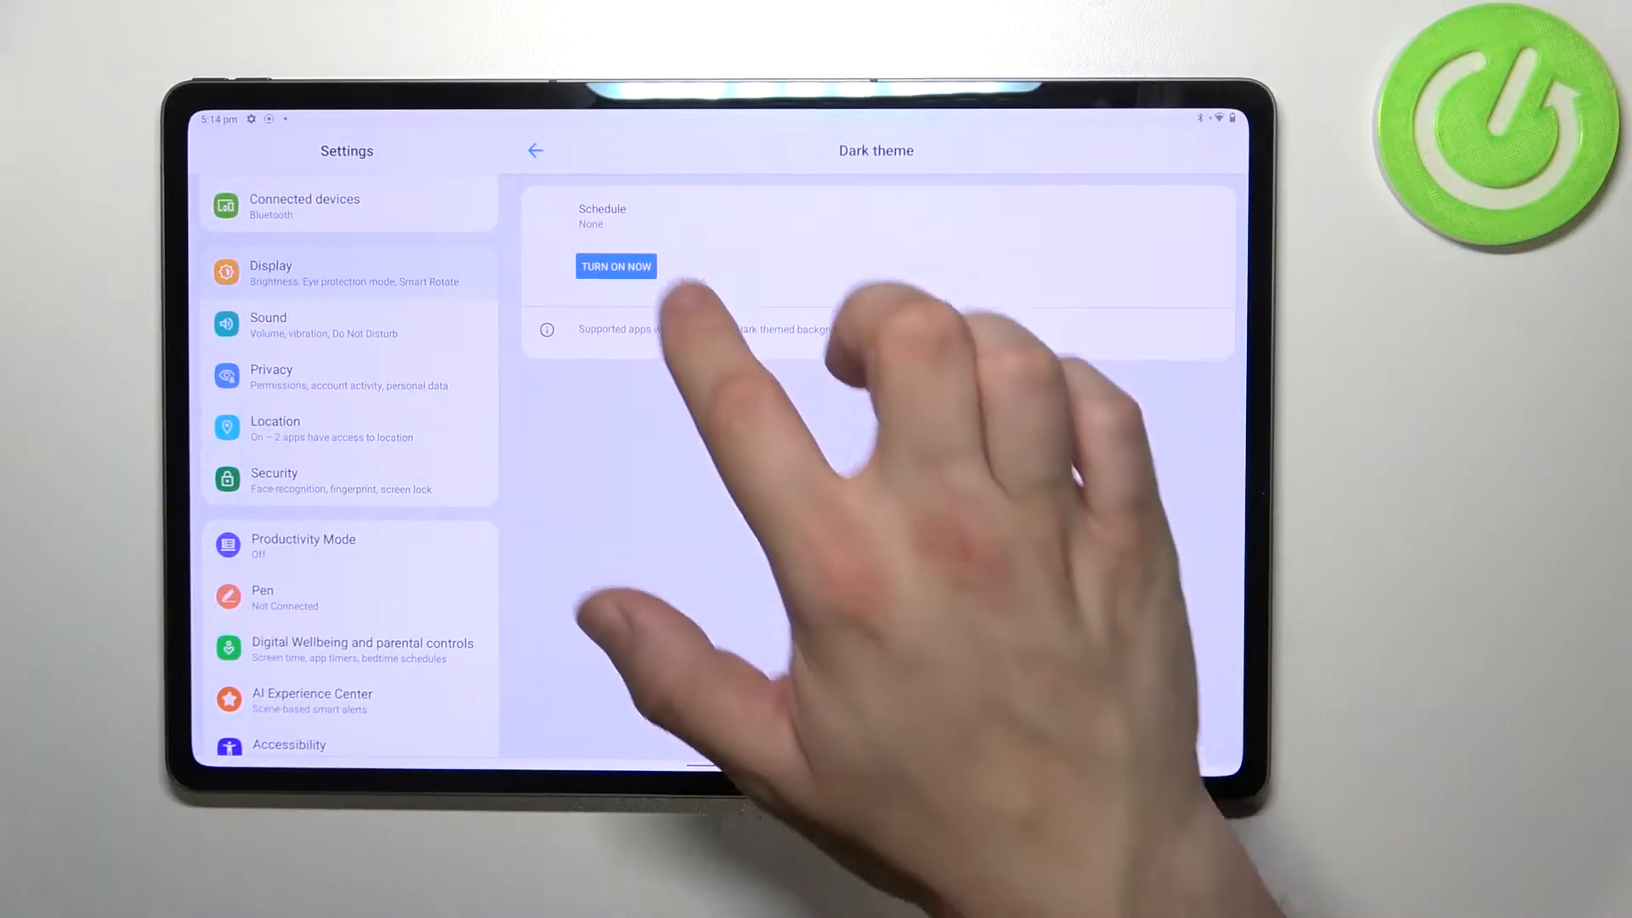
{"action": "left_click", "coordinate": [615, 265]}
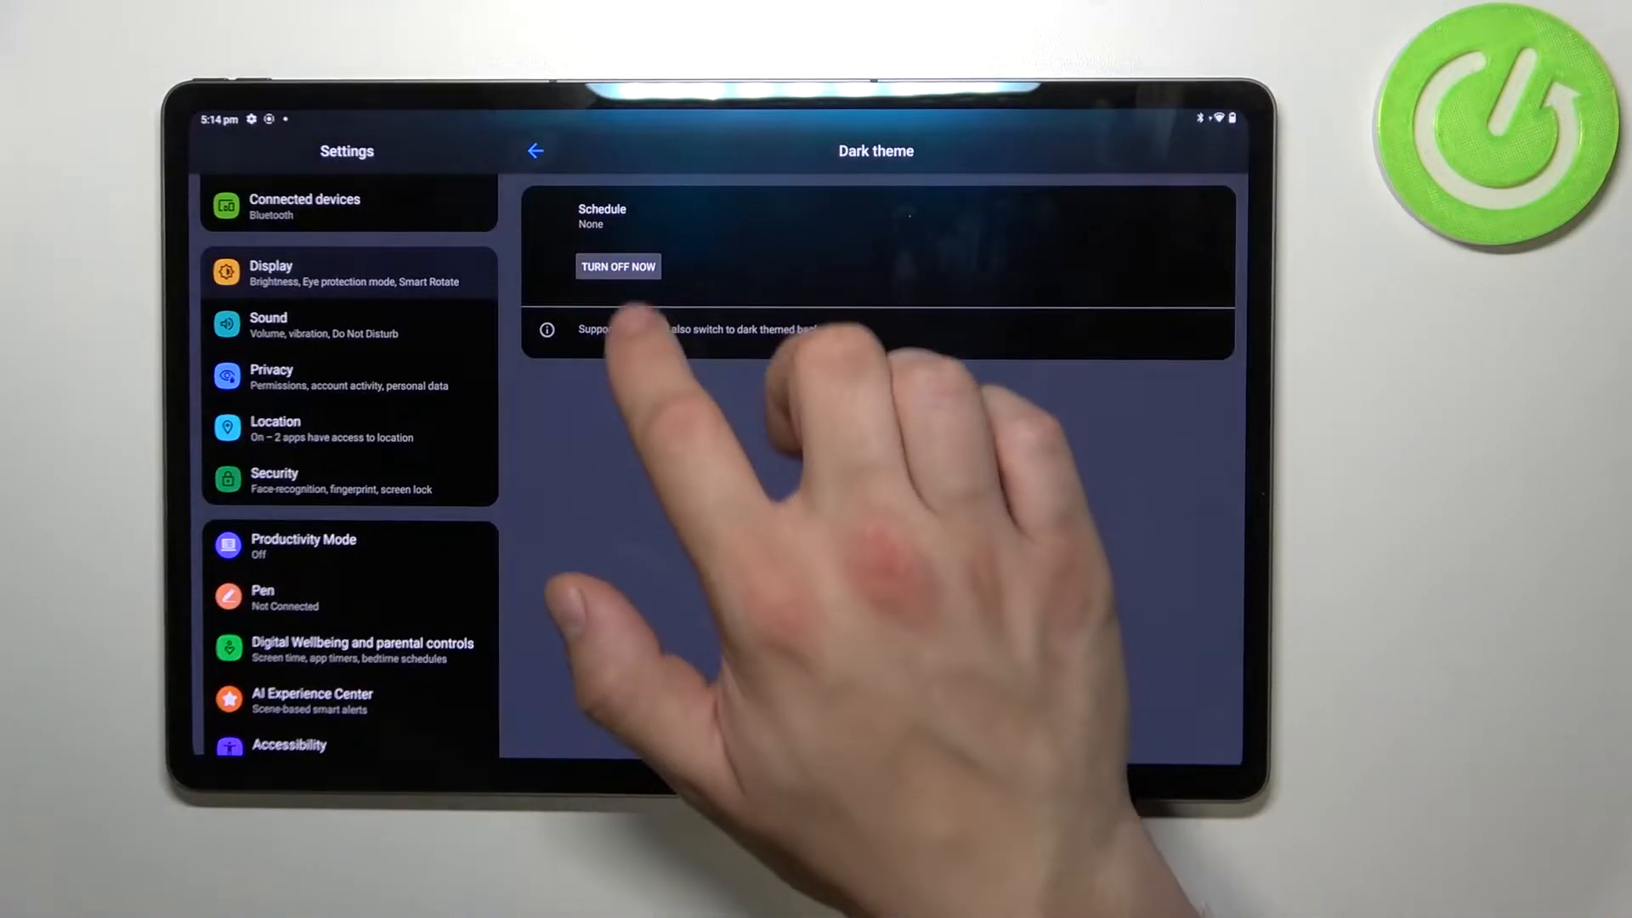
{"action": "left_click", "coordinate": [617, 265]}
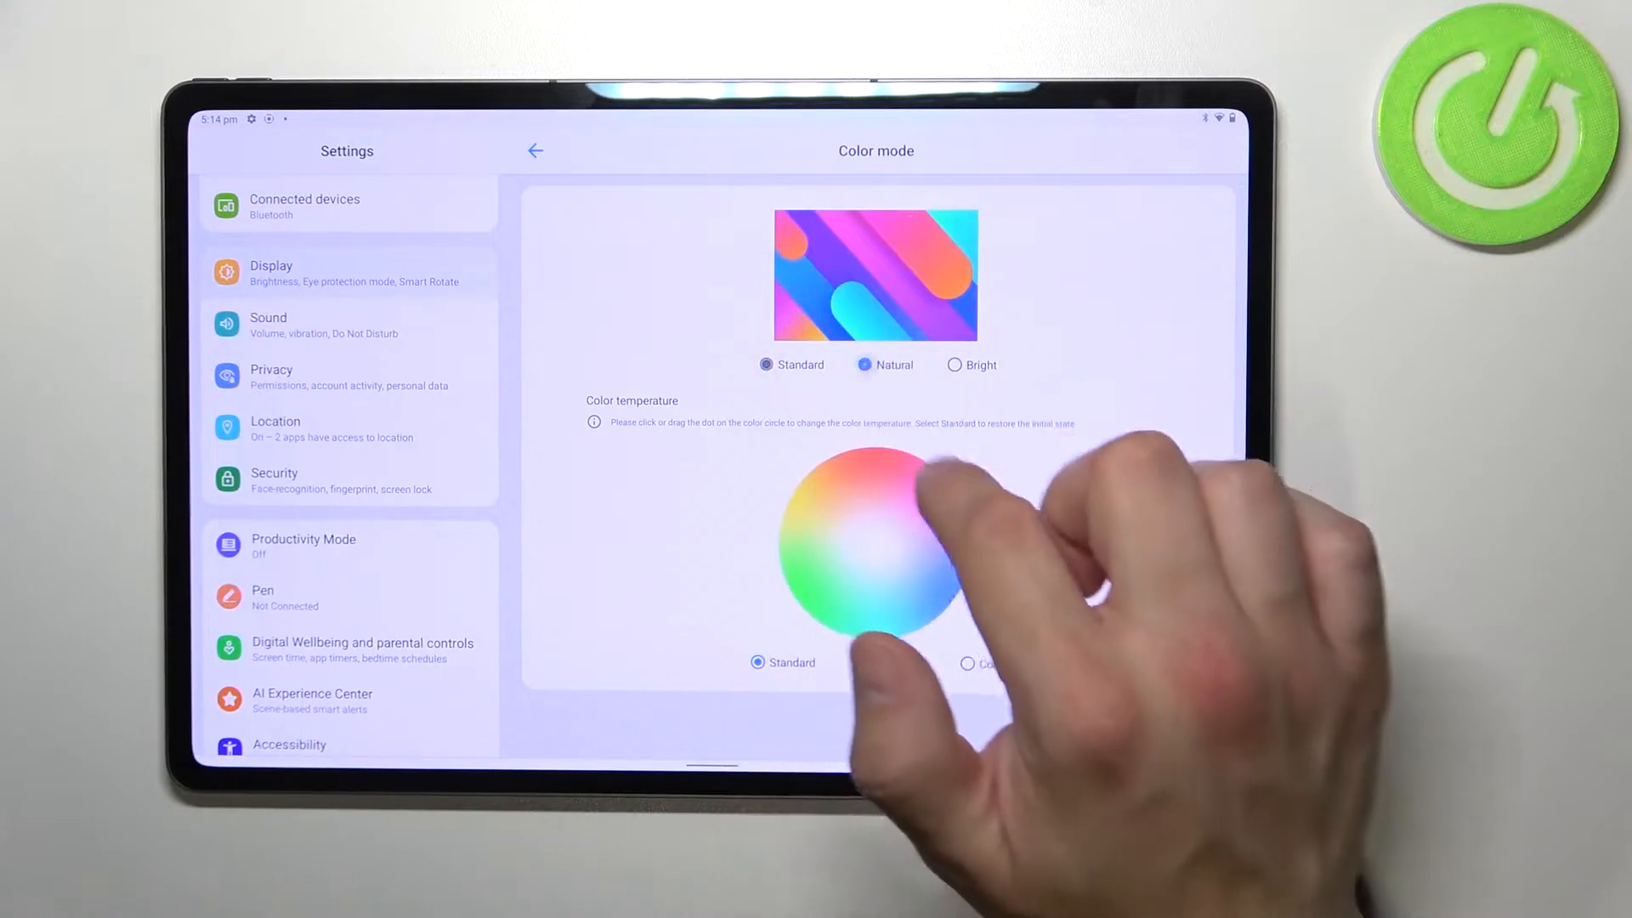
{"action": "left_click", "coordinate": [954, 365]}
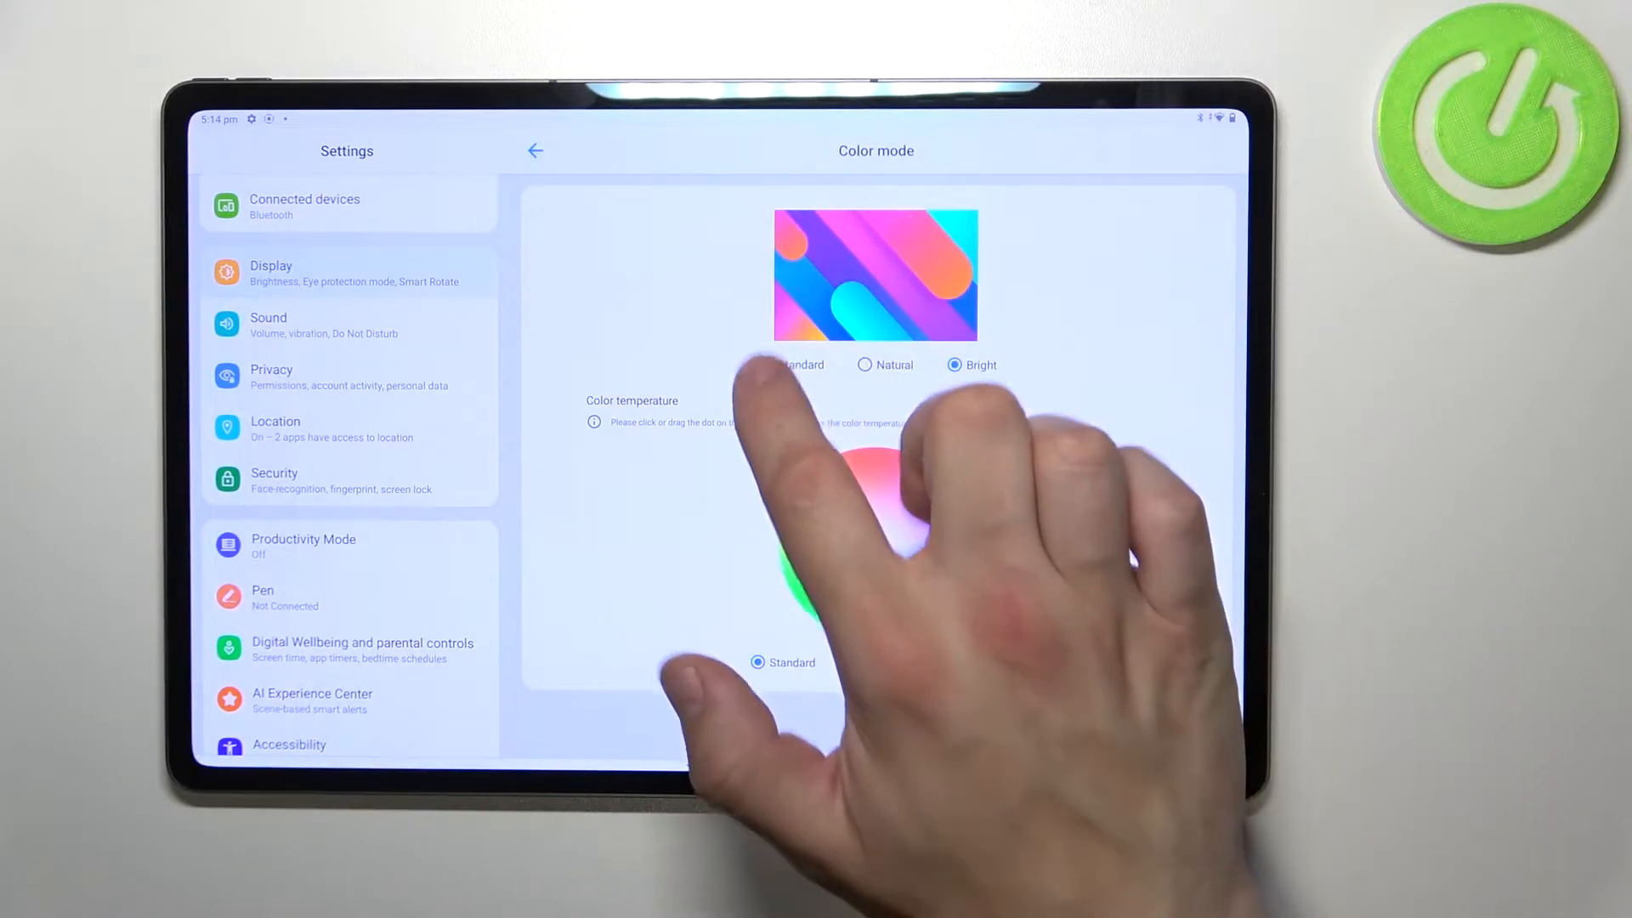
{"action": "left_click", "coordinate": [863, 365]}
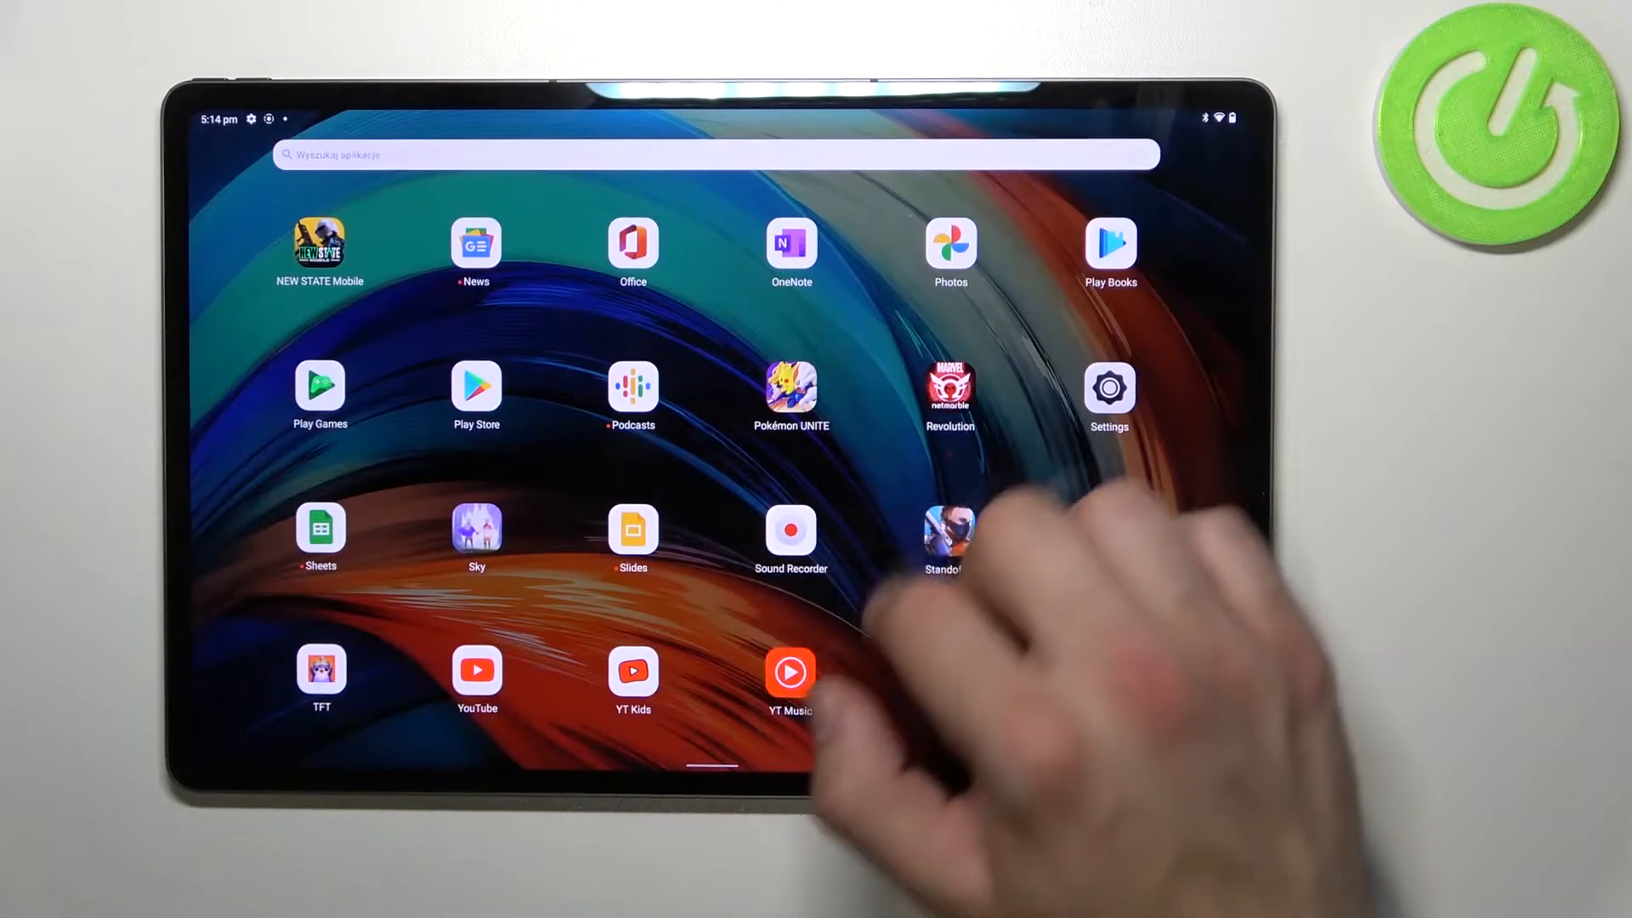
Reopen Display, preview the purple abstract built-in wallpaper, then return to Display
{"action": "left_click", "coordinate": [1109, 386]}
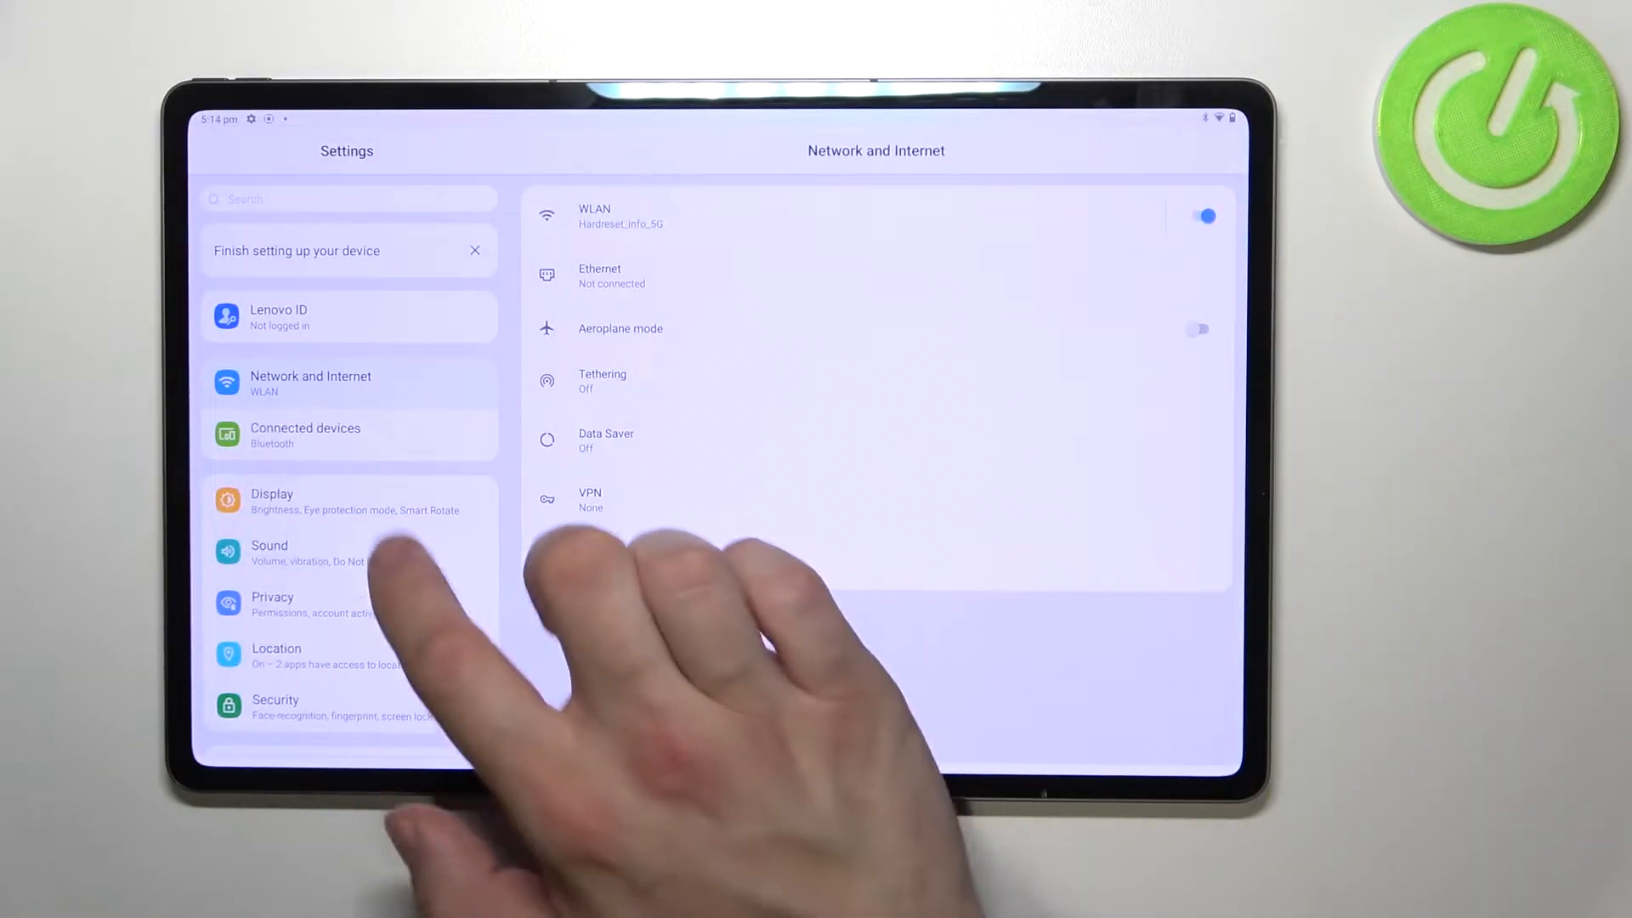
{"action": "left_click", "coordinate": [272, 501]}
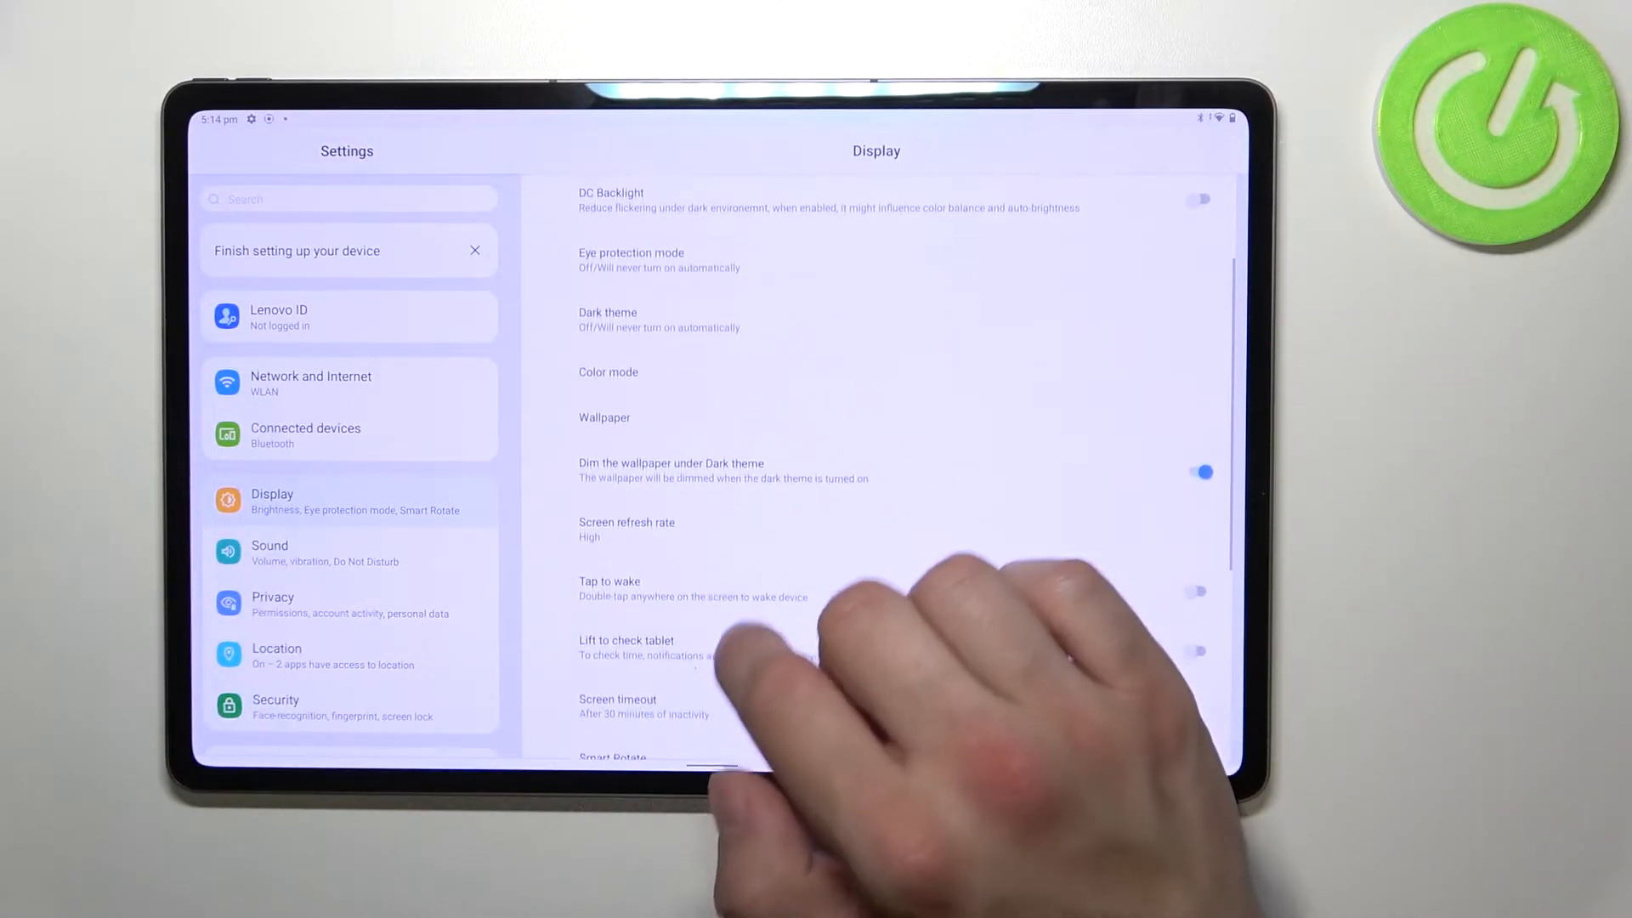
{"action": "left_click", "coordinate": [604, 418]}
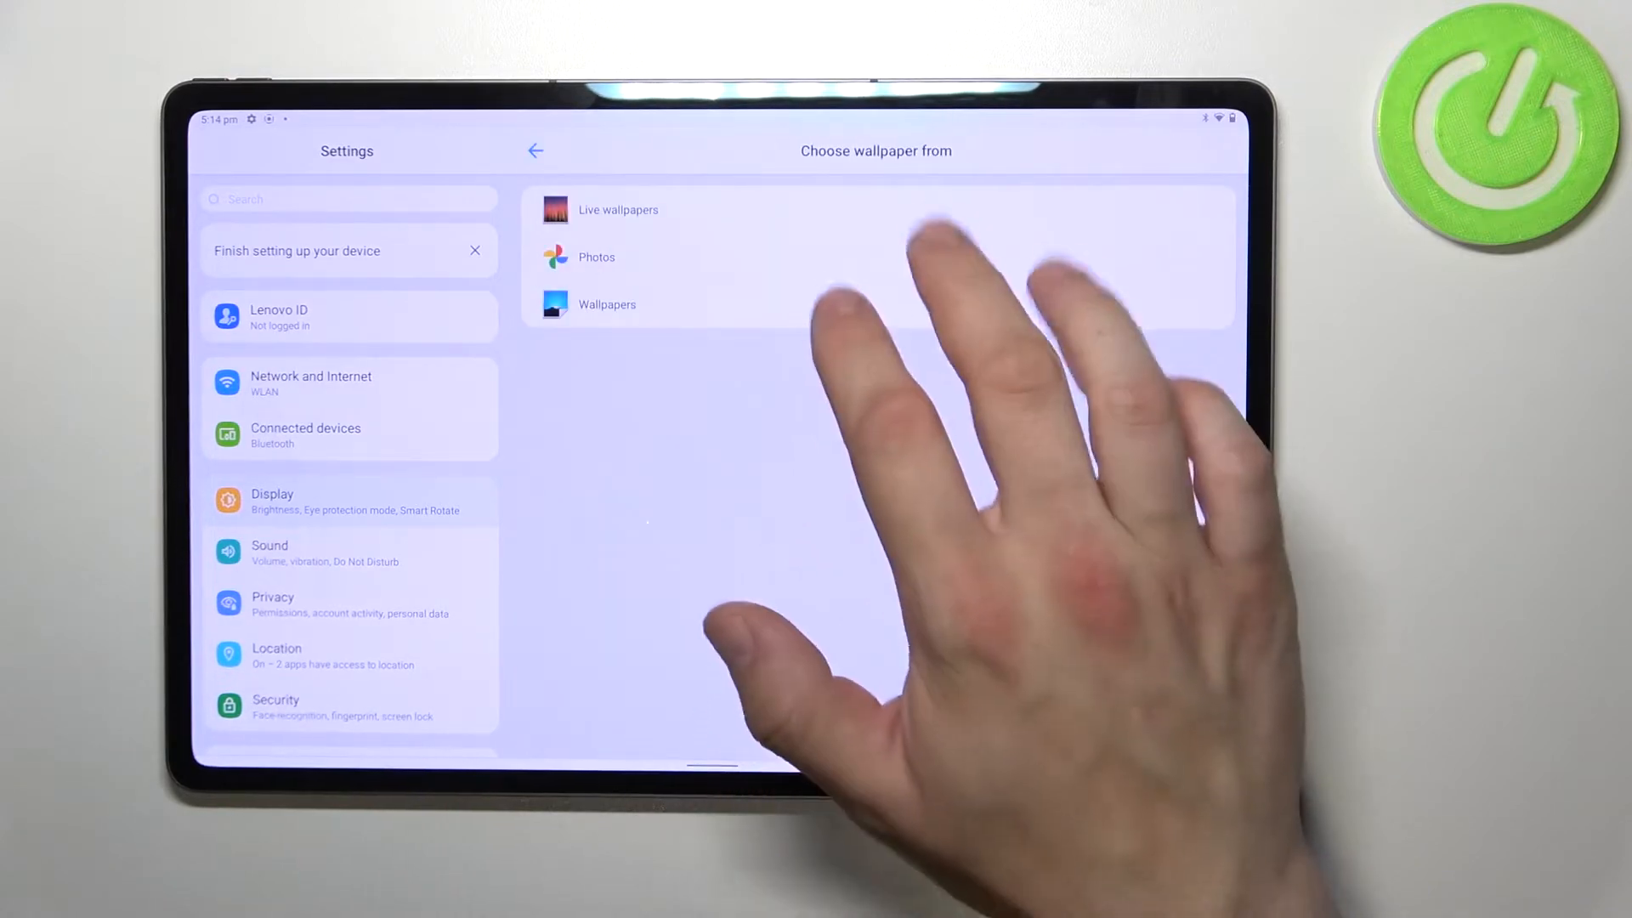
{"action": "left_click", "coordinate": [607, 304]}
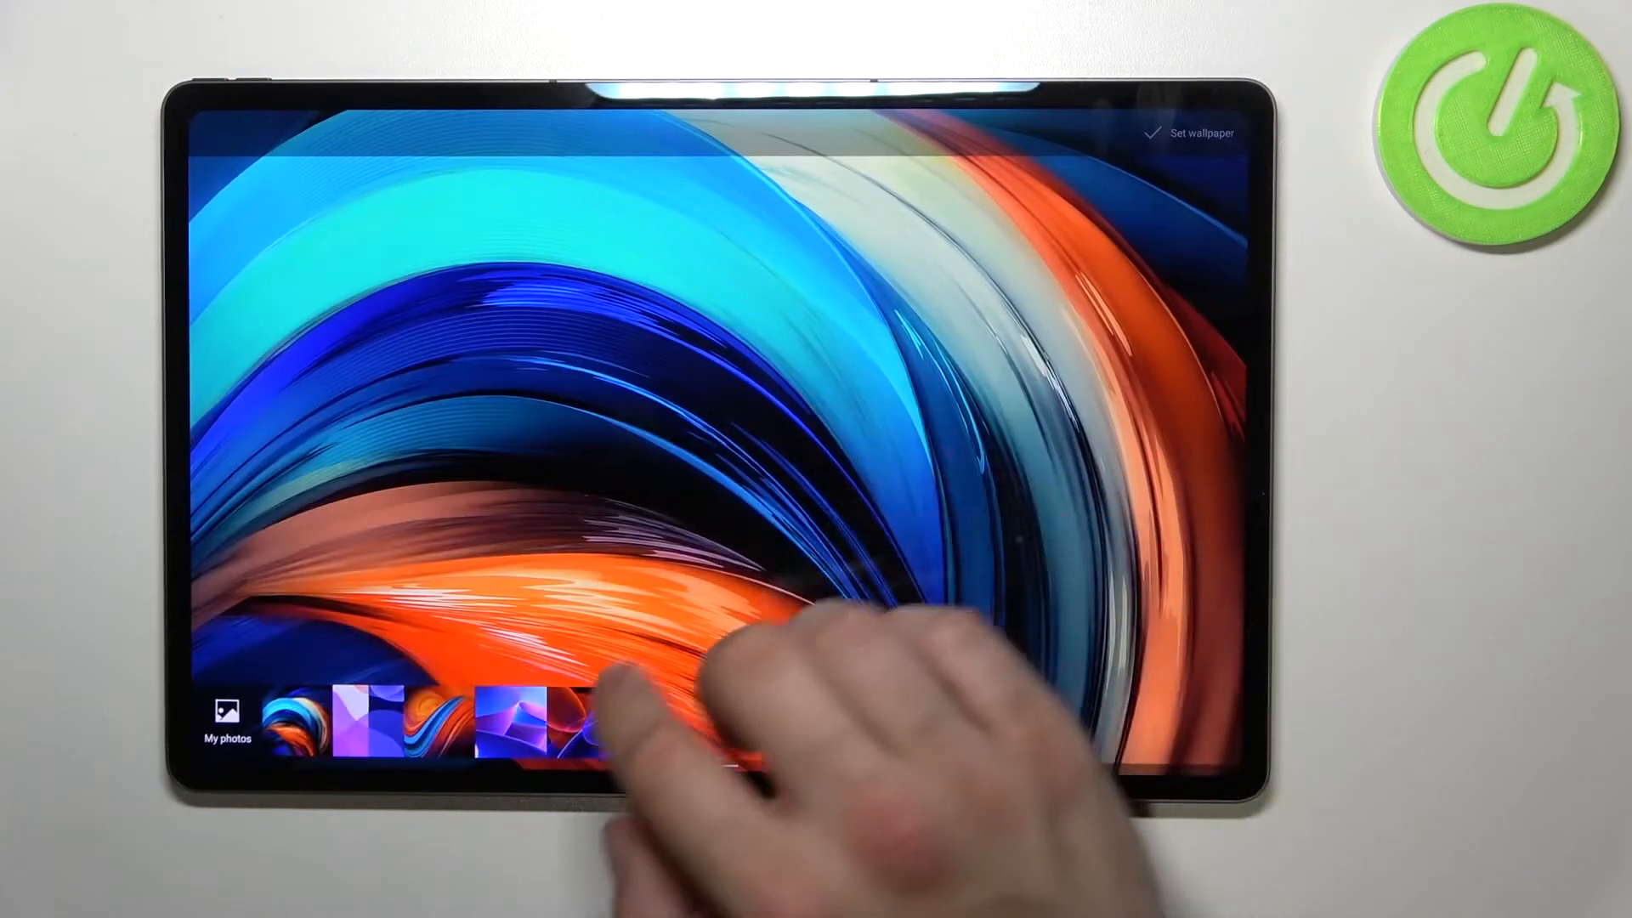
{"action": "left_click", "coordinate": [364, 723]}
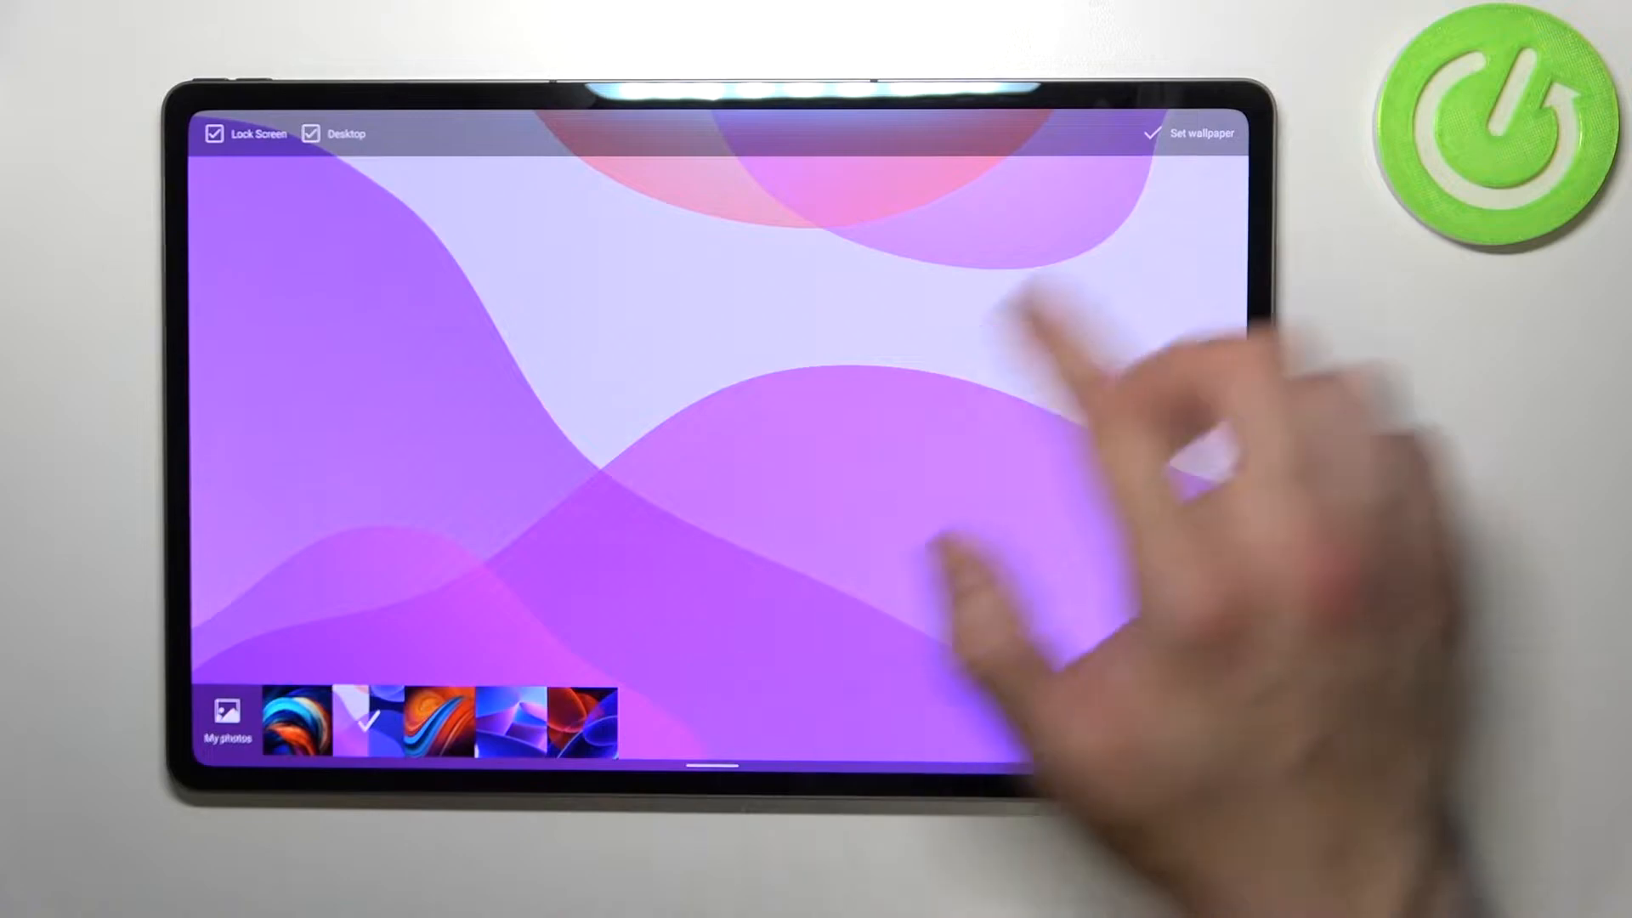
{"action": "left_click", "coordinate": [1202, 132]}
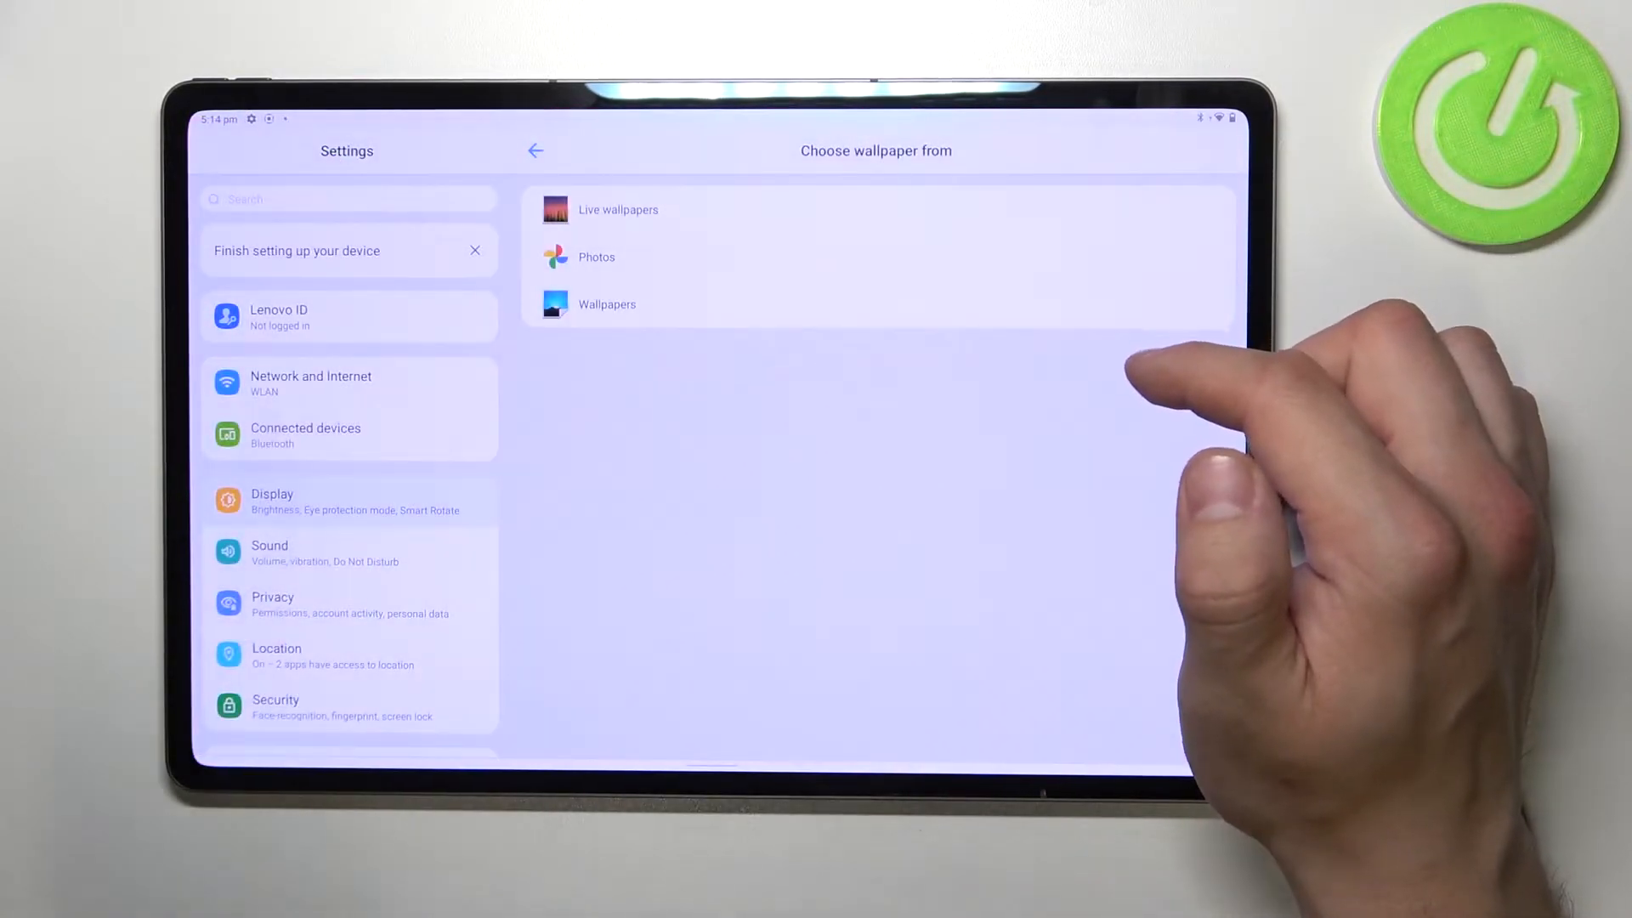
{"action": "left_click", "coordinate": [535, 150]}
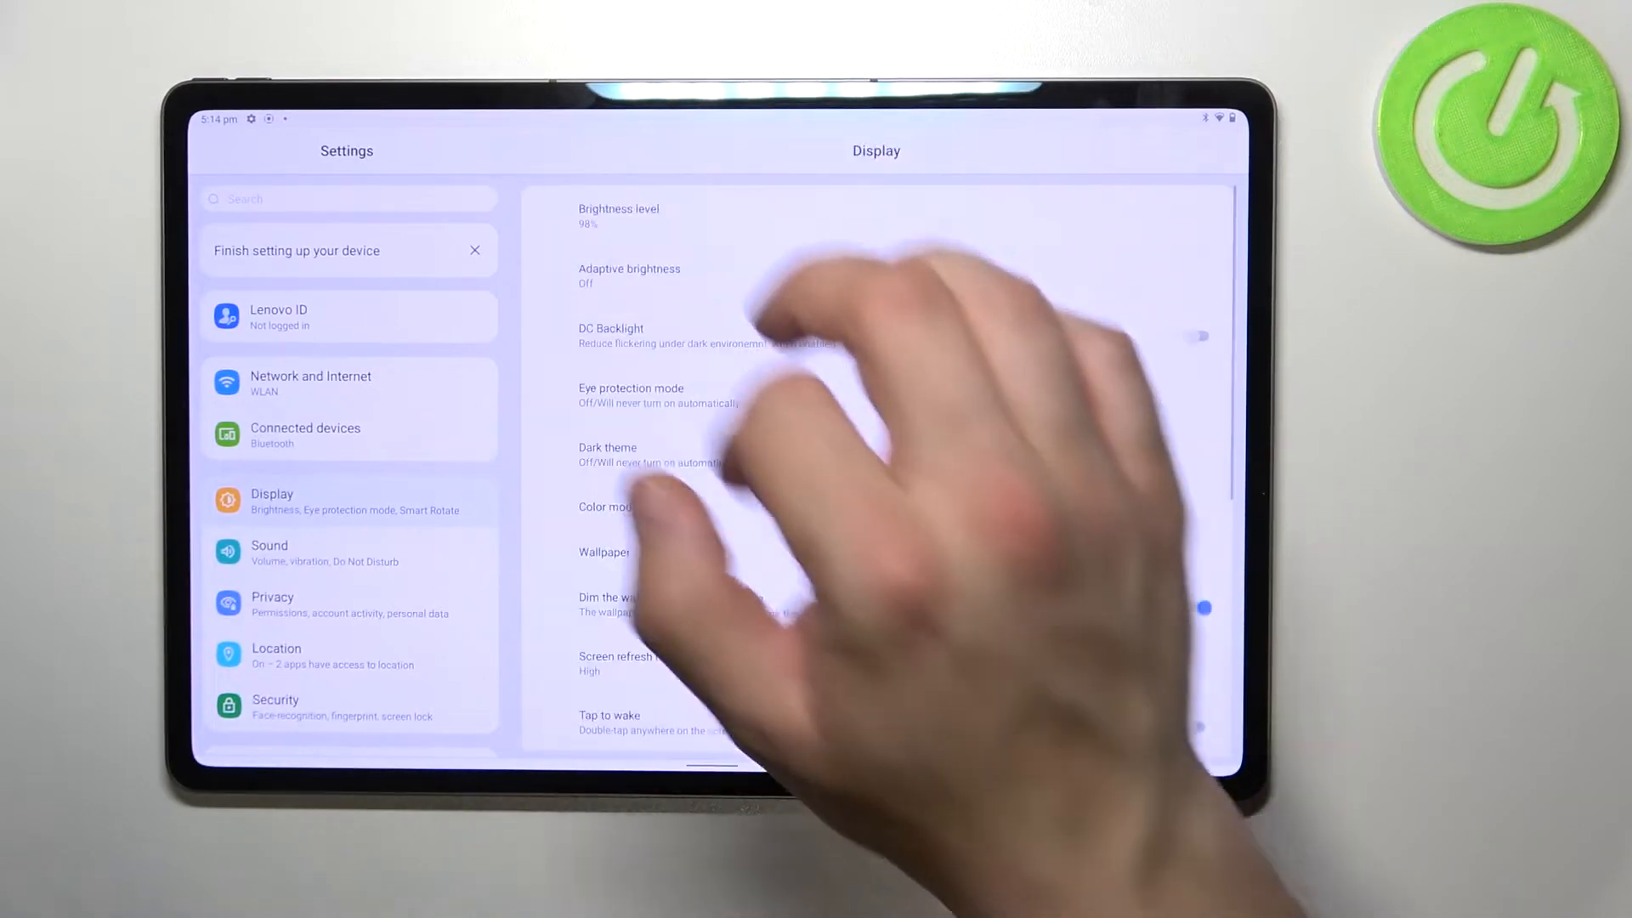
Set the screen refresh rate to Normal (60Hz) and turn tap to wake off
{"action": "scroll", "scroll_direction": "down", "scroll_amount": 3}
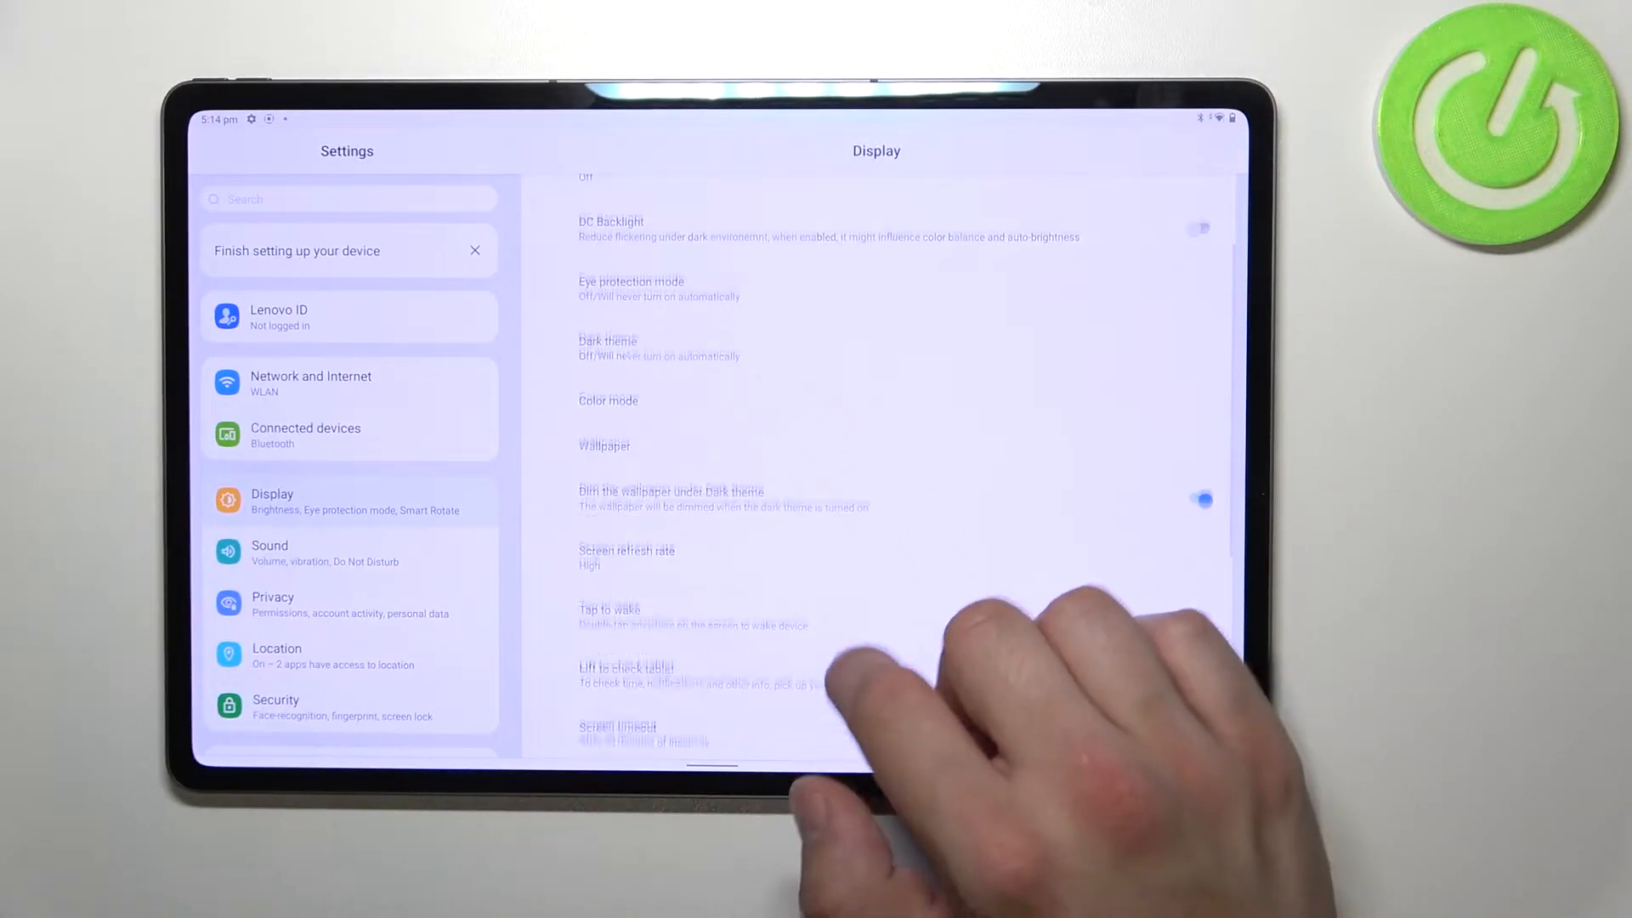
{"action": "scroll", "scroll_direction": "down", "scroll_amount": 3}
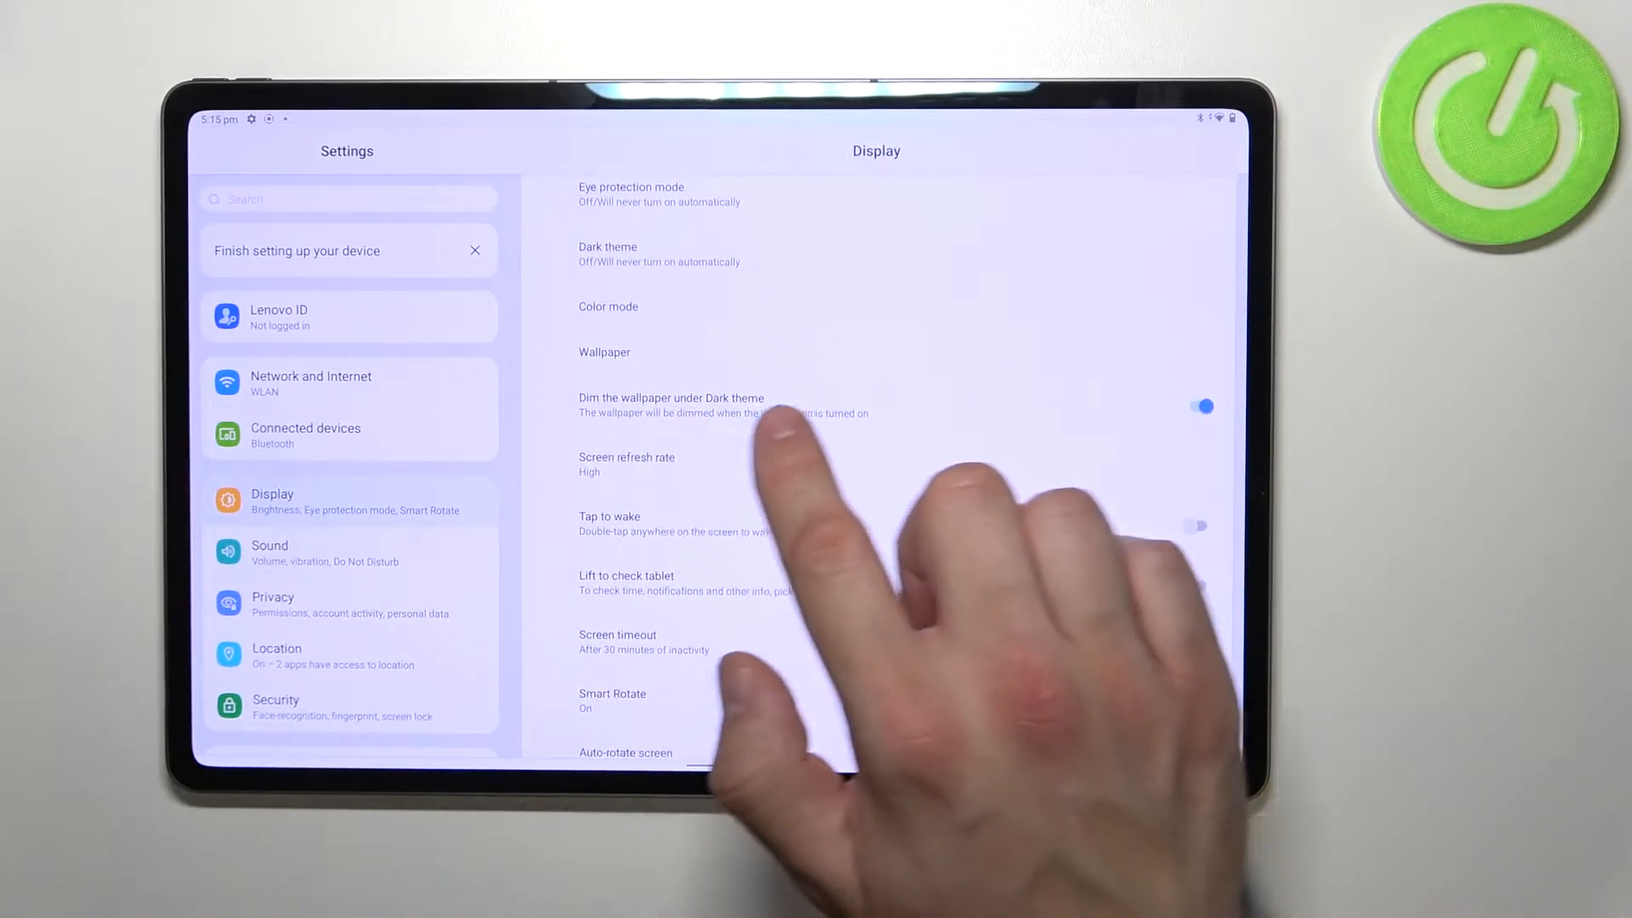
{"action": "scroll", "scroll_direction": "down", "scroll_amount": 3}
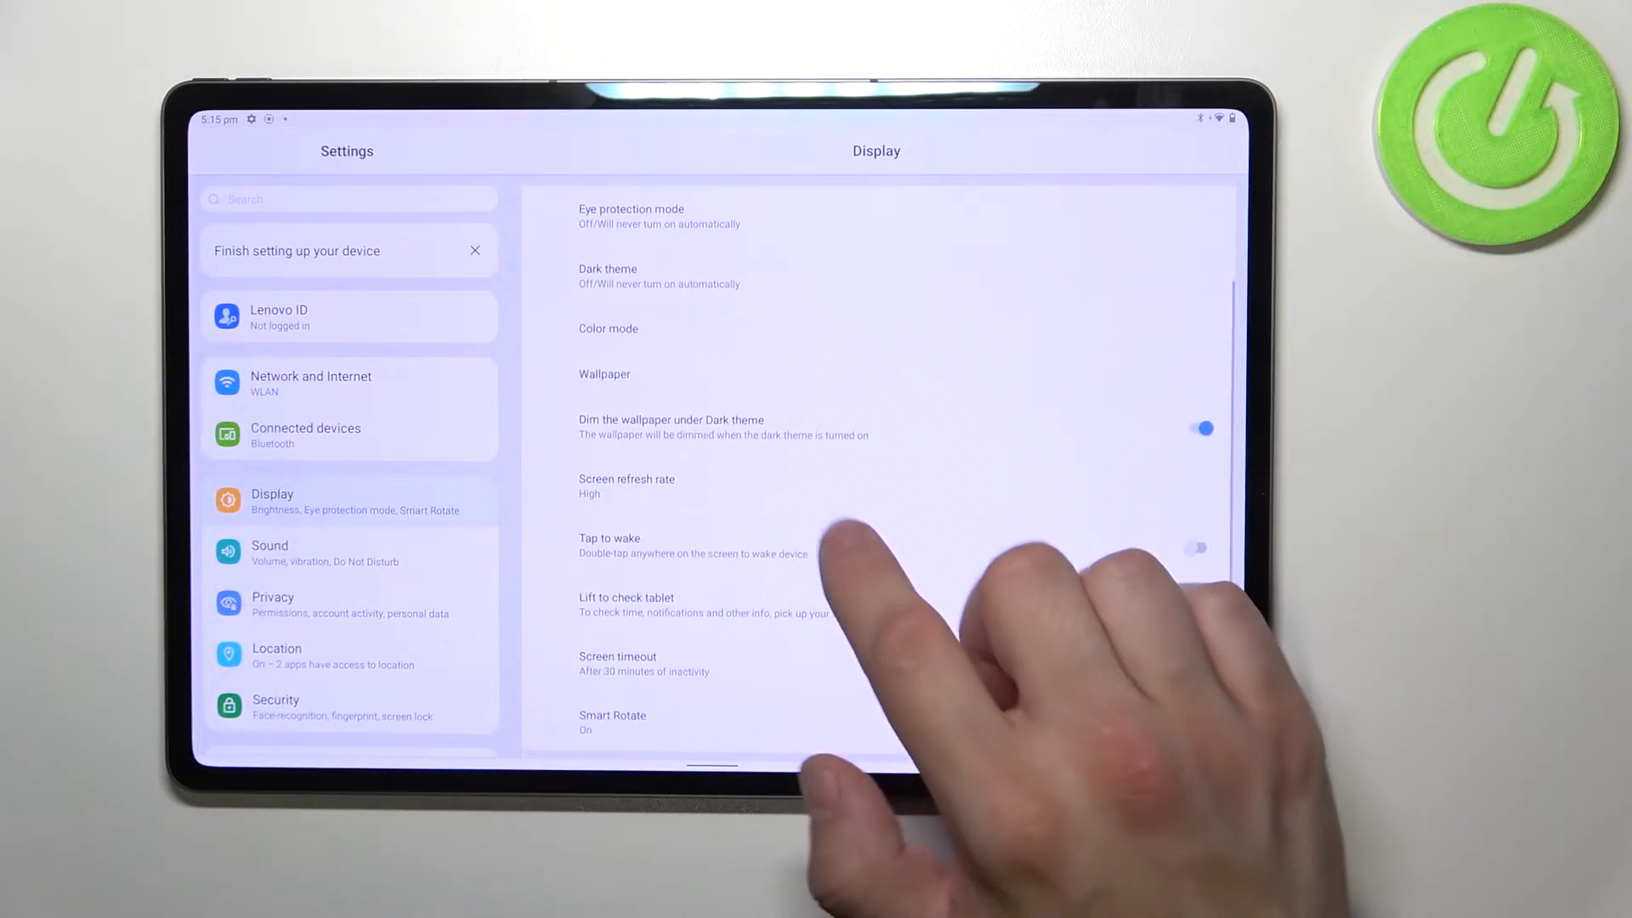
{"action": "left_click", "coordinate": [627, 484]}
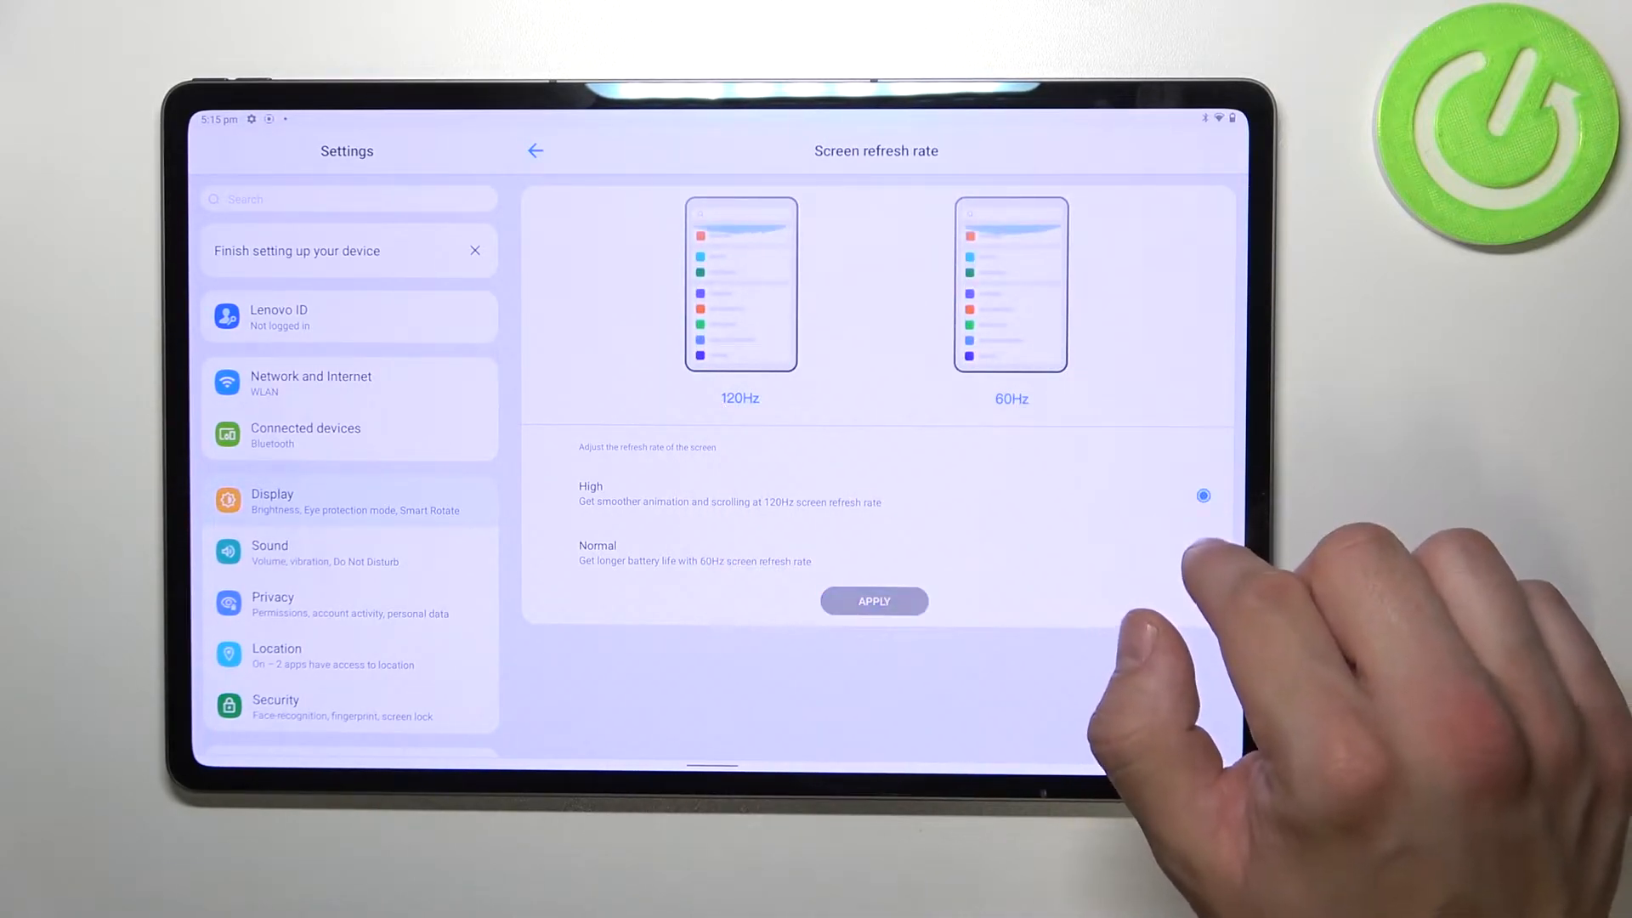
{"action": "left_click", "coordinate": [1202, 556]}
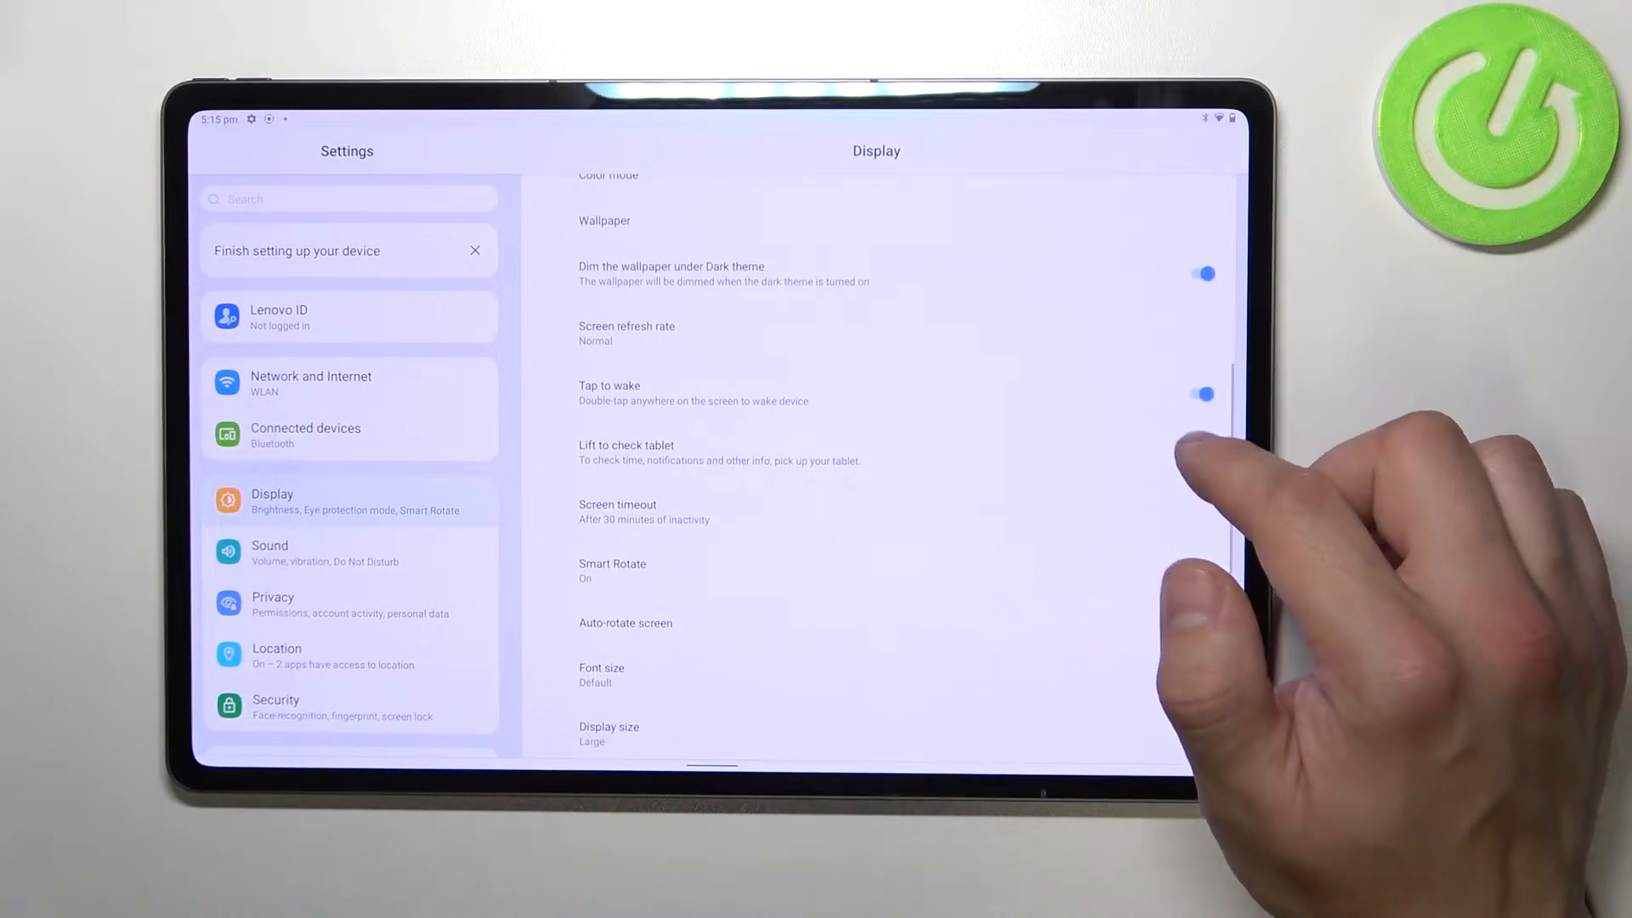
{"action": "left_click", "coordinate": [1196, 394]}
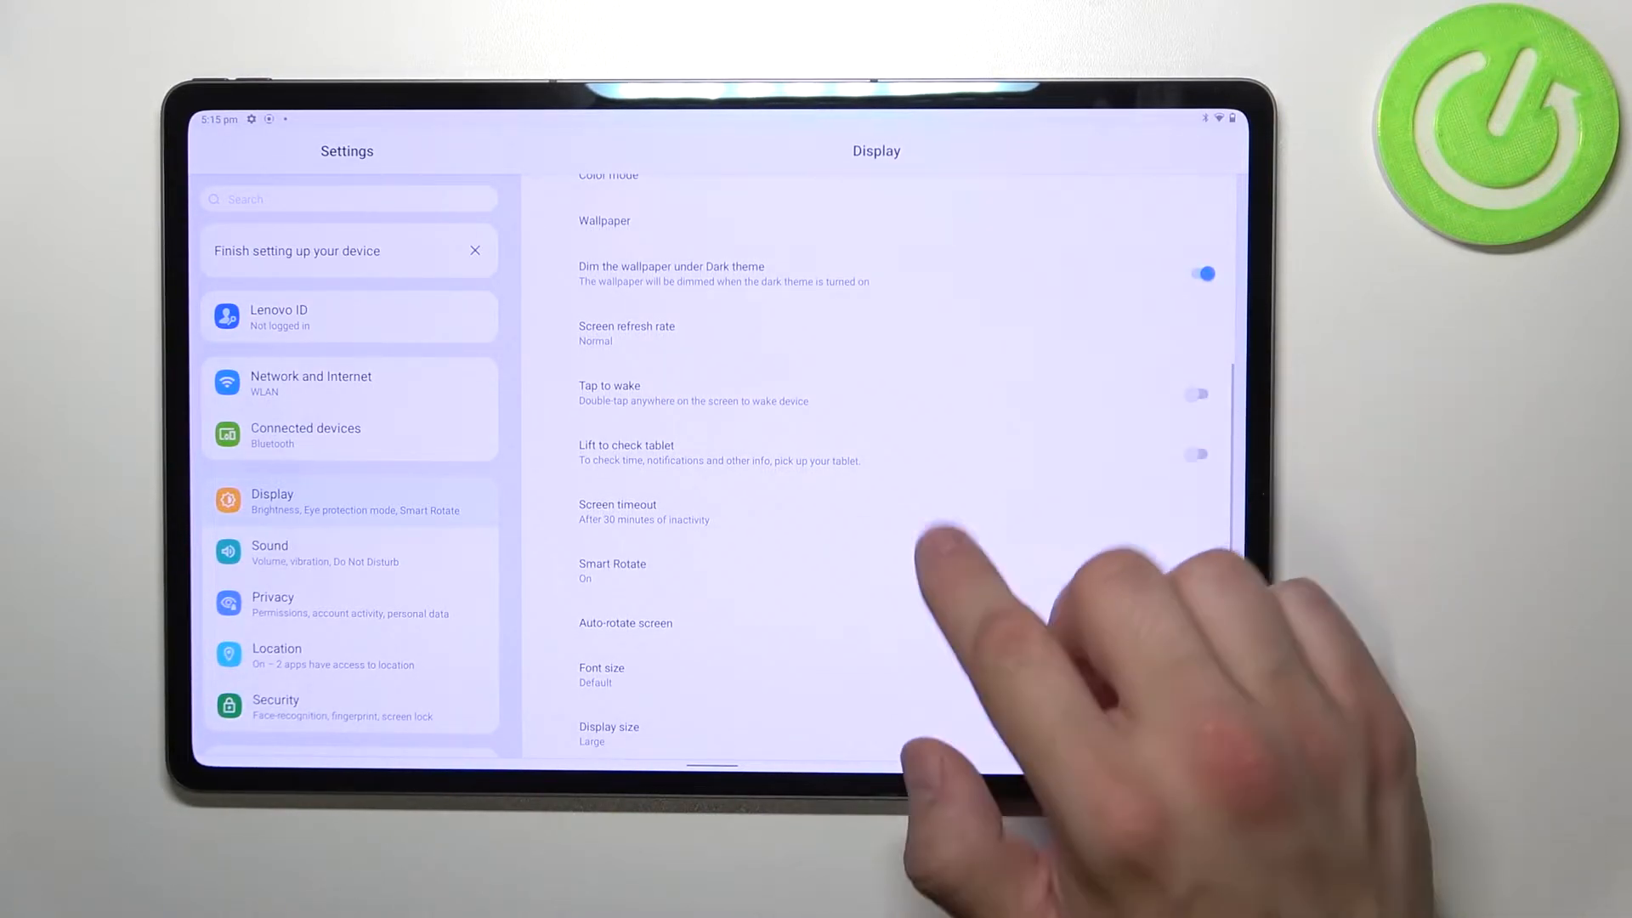
Turn Smart Rotate off and return to the Display list
{"action": "scroll", "scroll_direction": "down", "scroll_amount": 3}
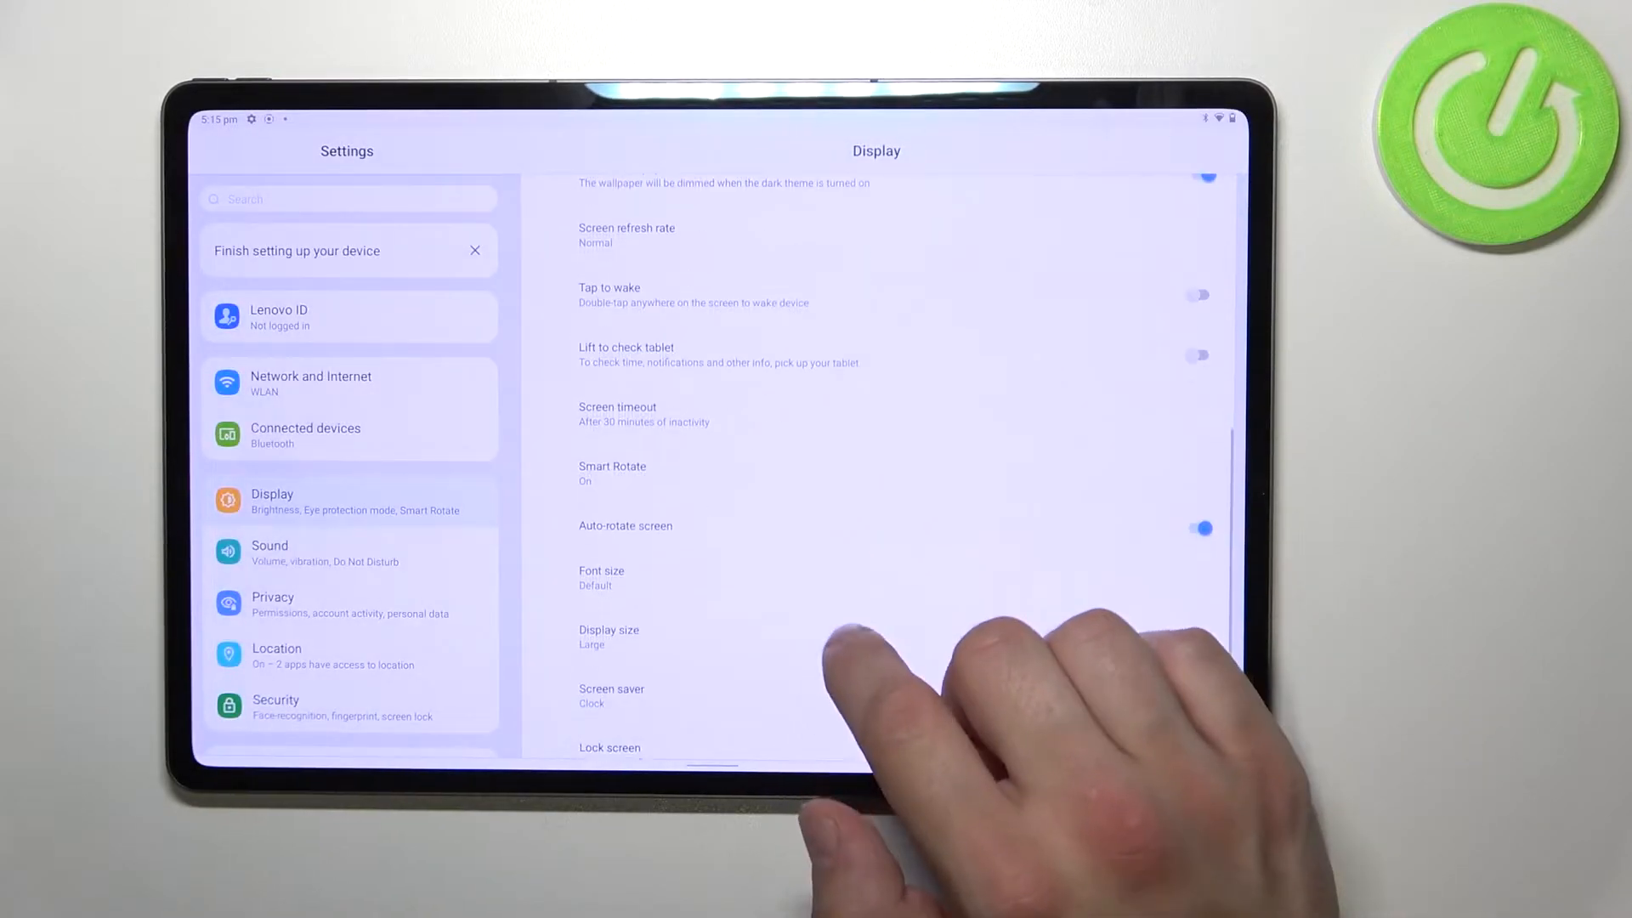
{"action": "left_click", "coordinate": [613, 472]}
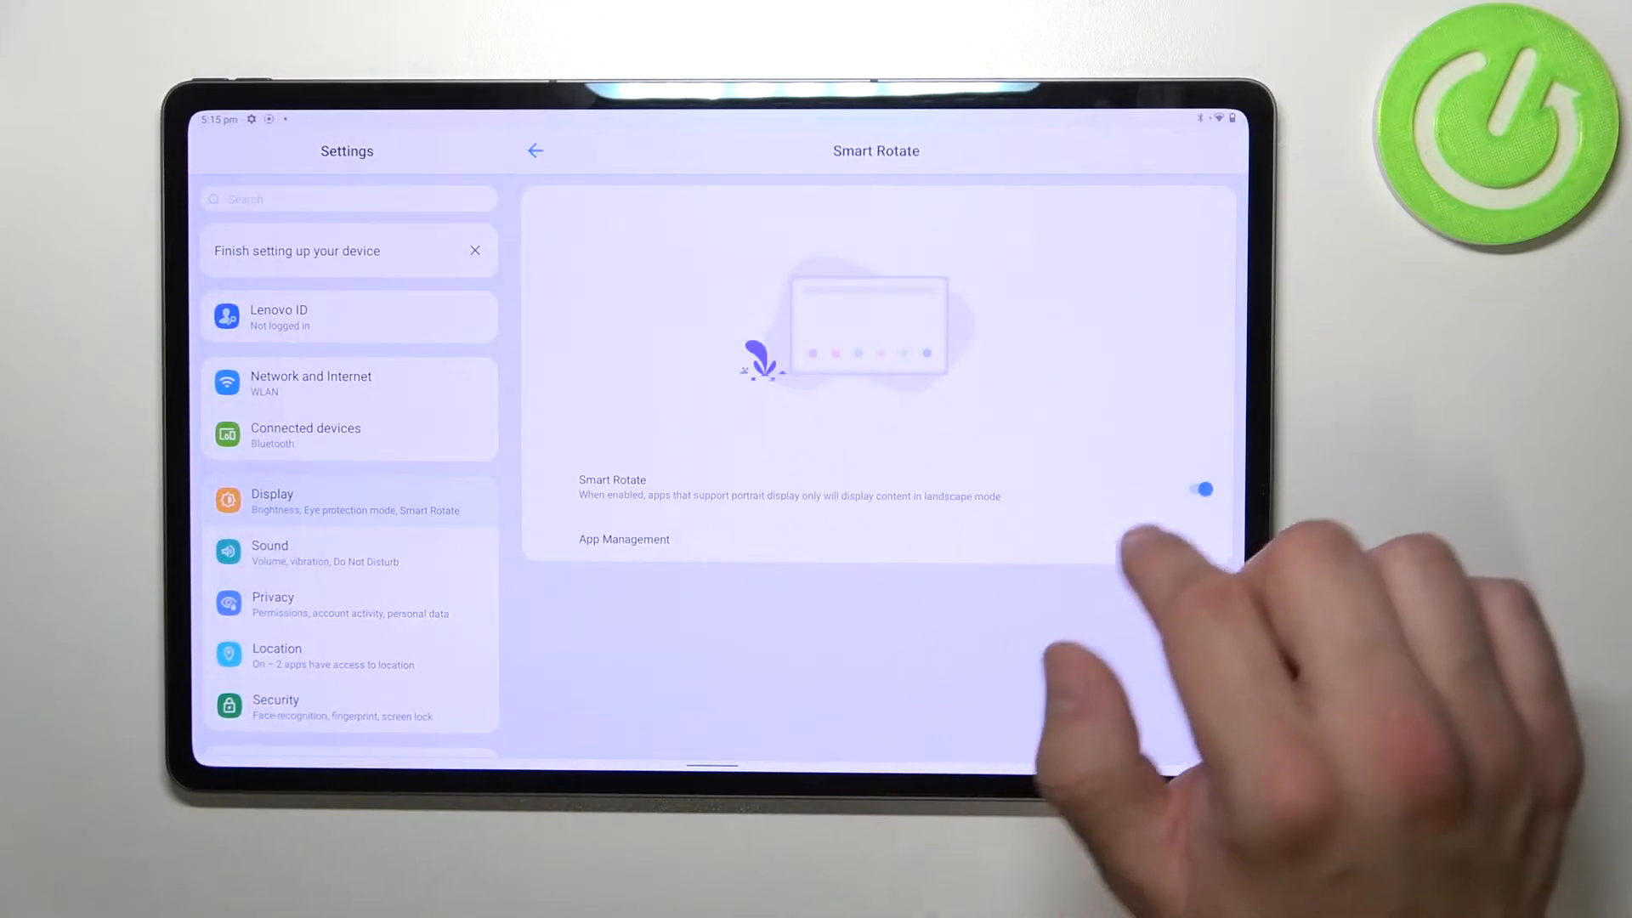
{"action": "left_click", "coordinate": [1202, 490]}
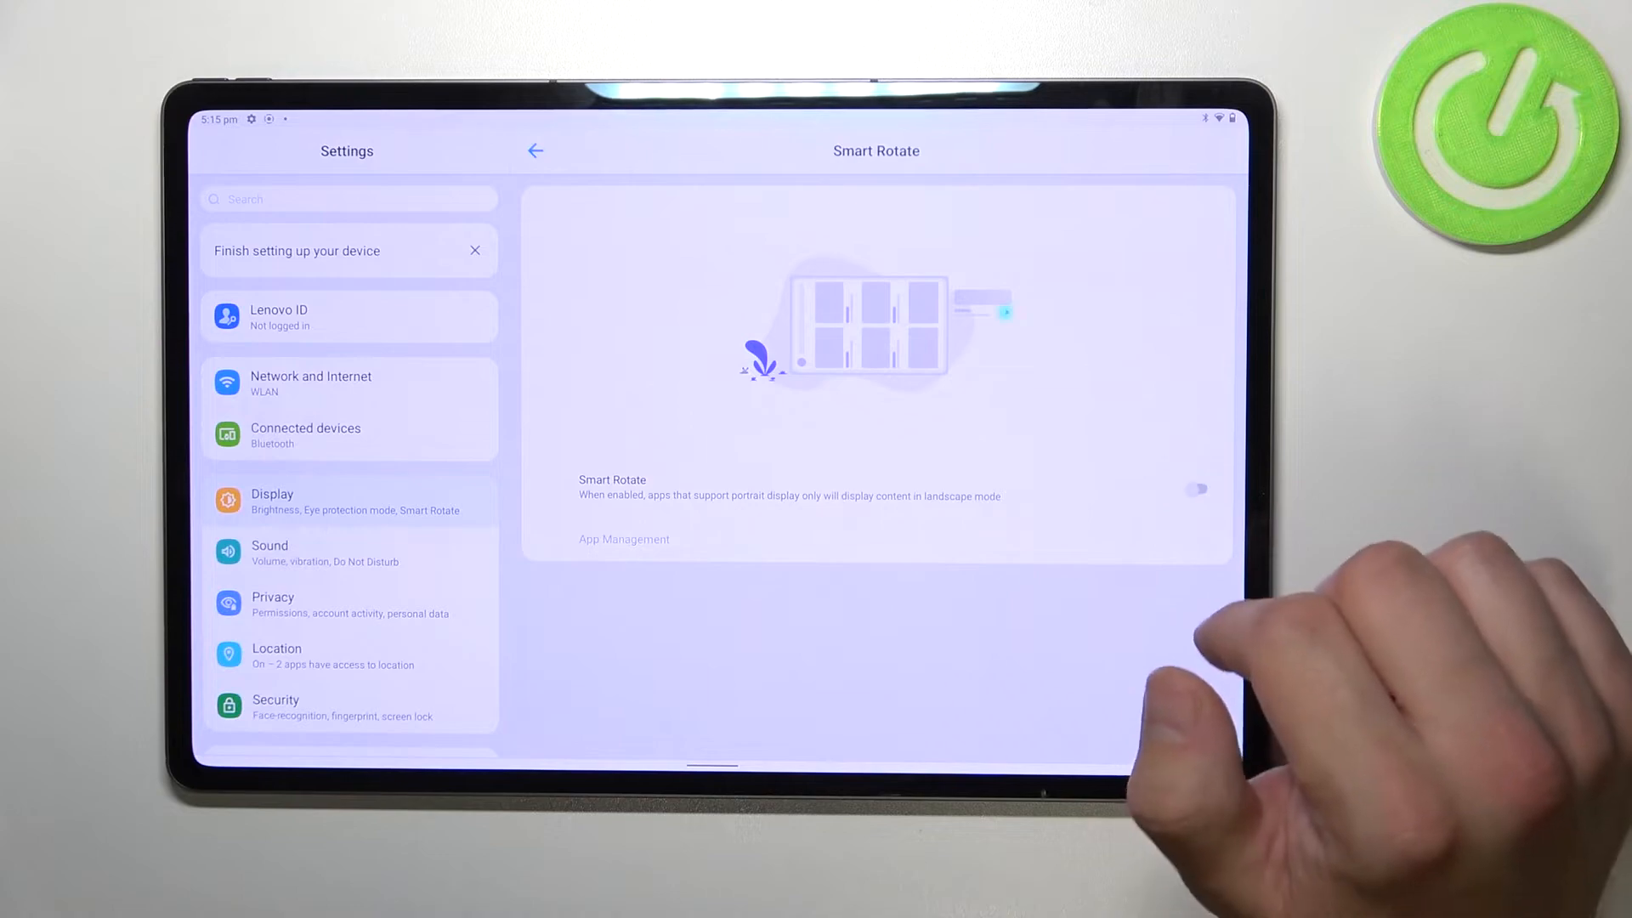
{"action": "left_click", "coordinate": [534, 151]}
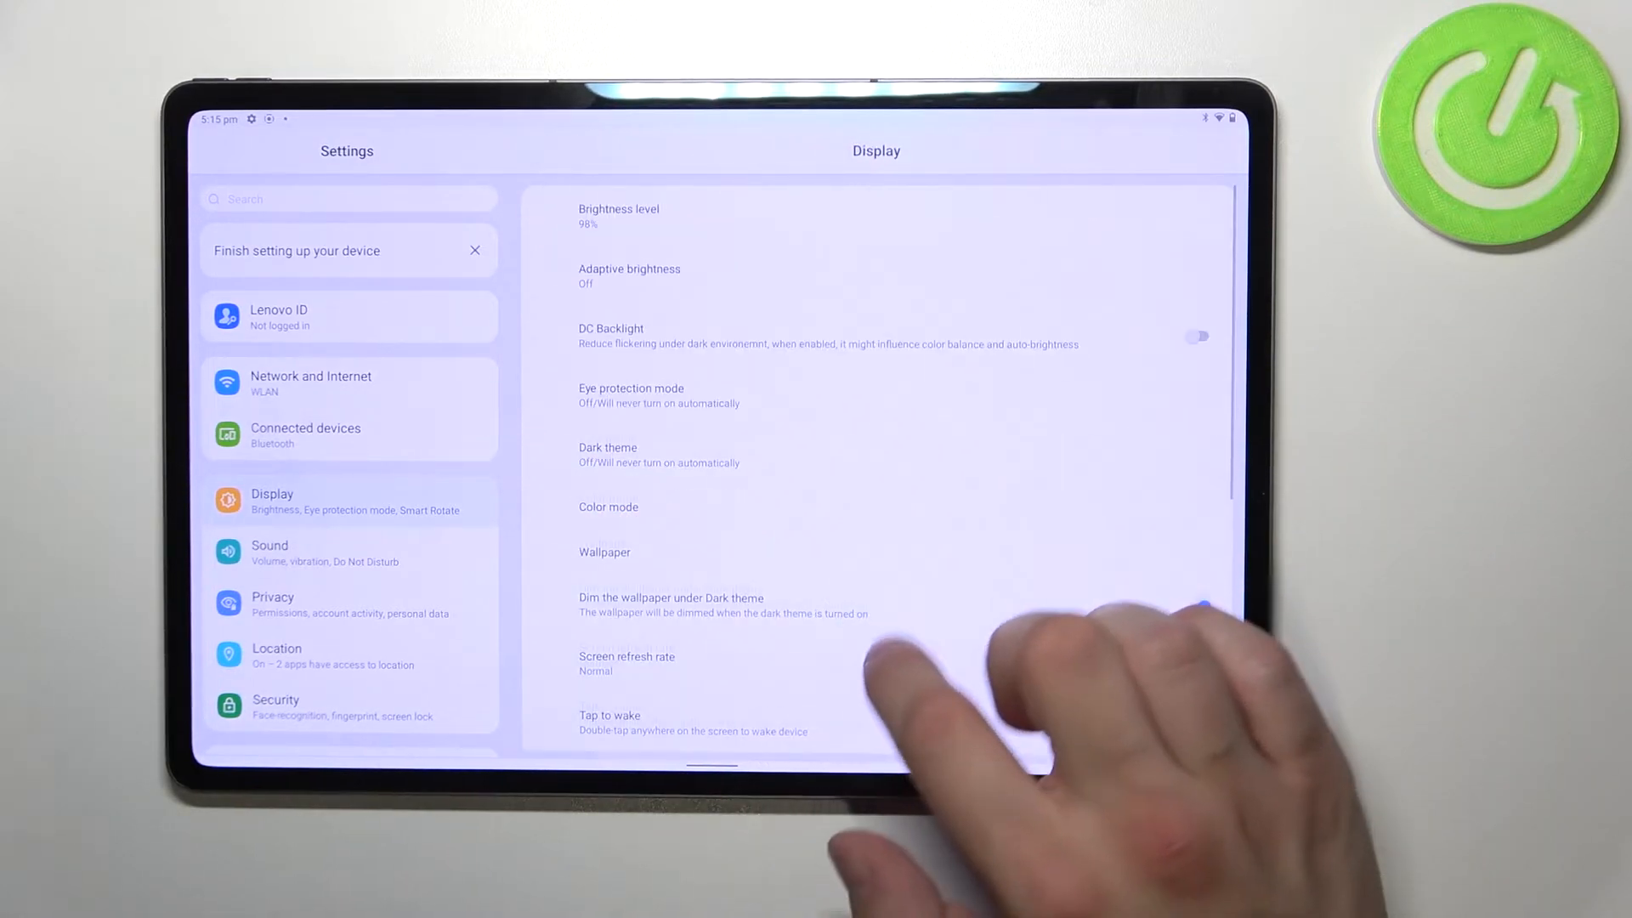
Turn auto-rotate on, view font size steps, and raise display size to Largest
{"action": "scroll", "scroll_direction": "down", "scroll_amount": 3}
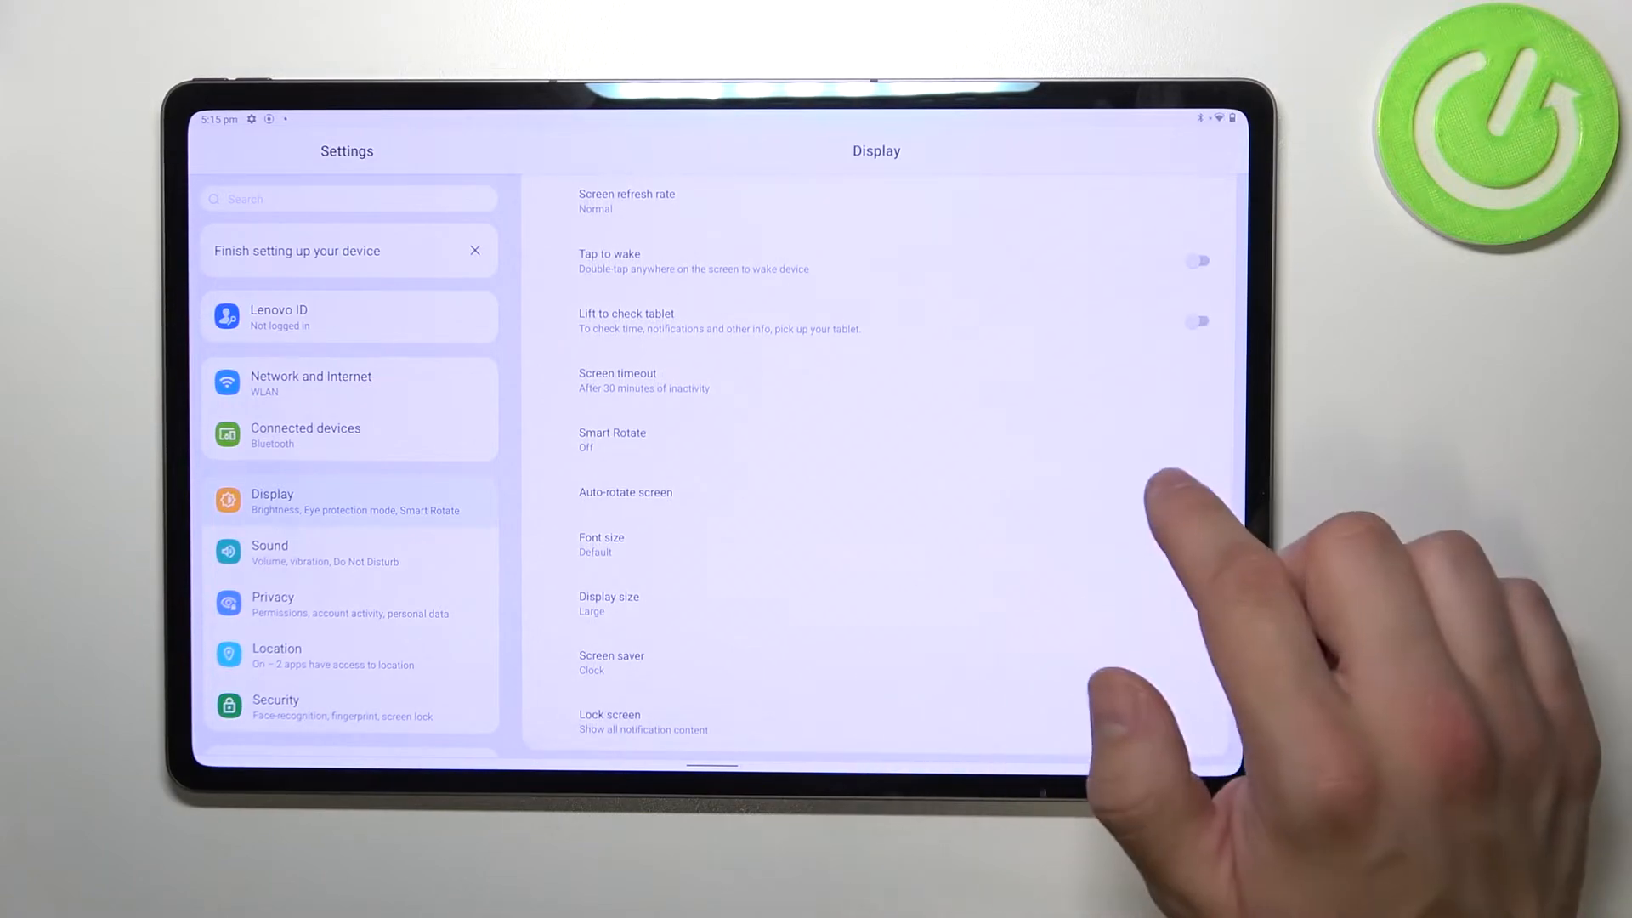
{"action": "left_click", "coordinate": [1198, 495]}
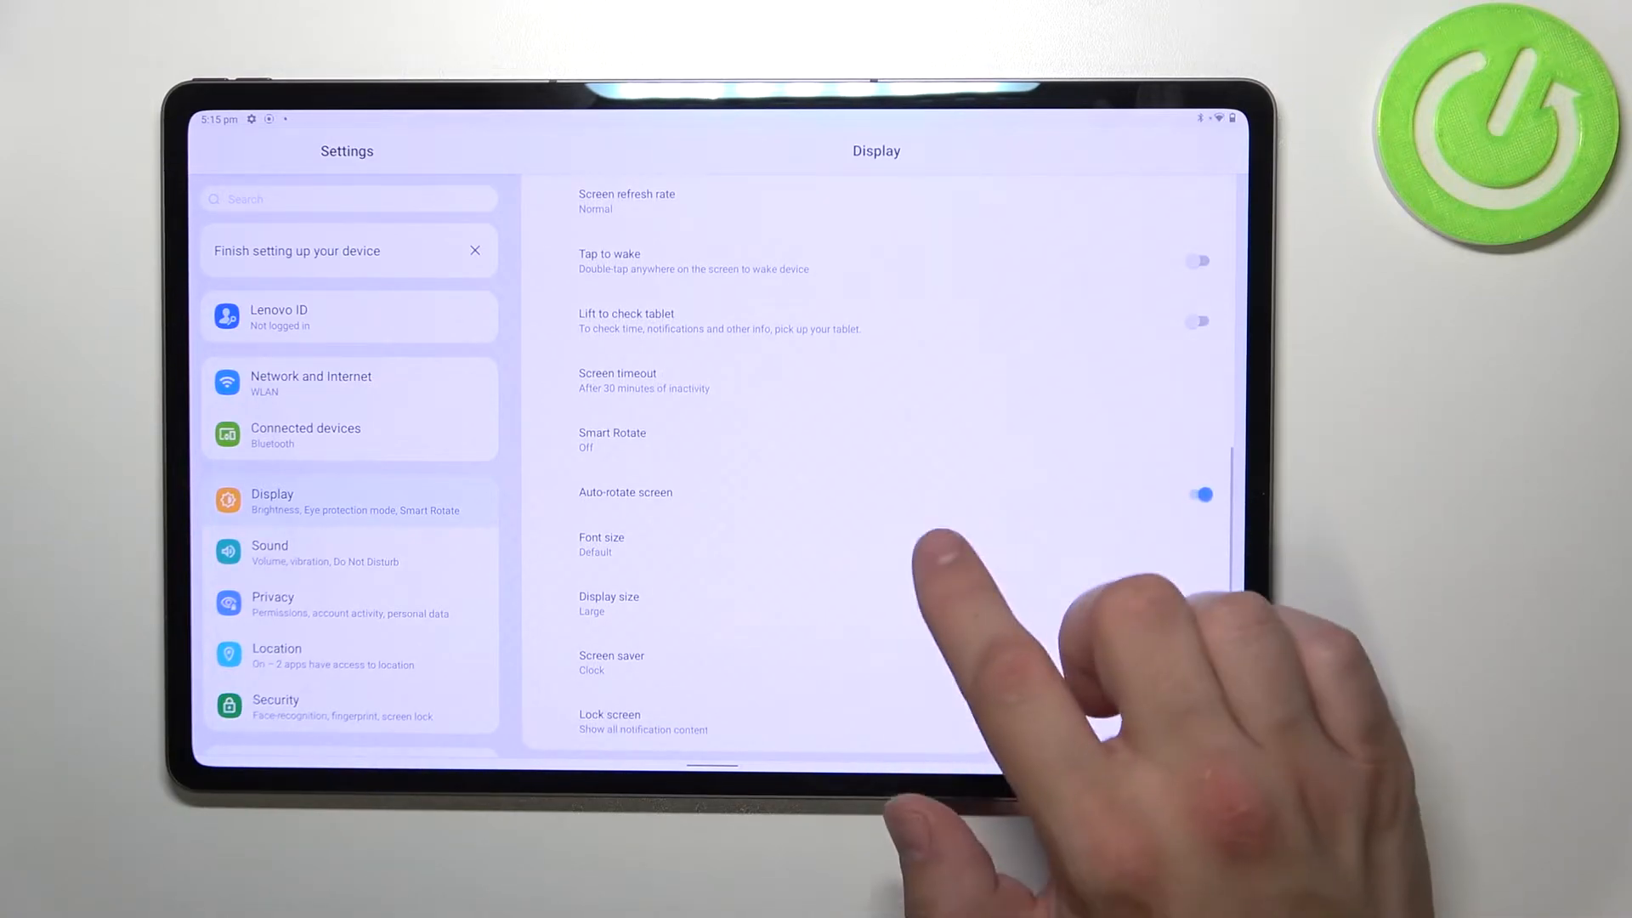
{"action": "left_click", "coordinate": [602, 544]}
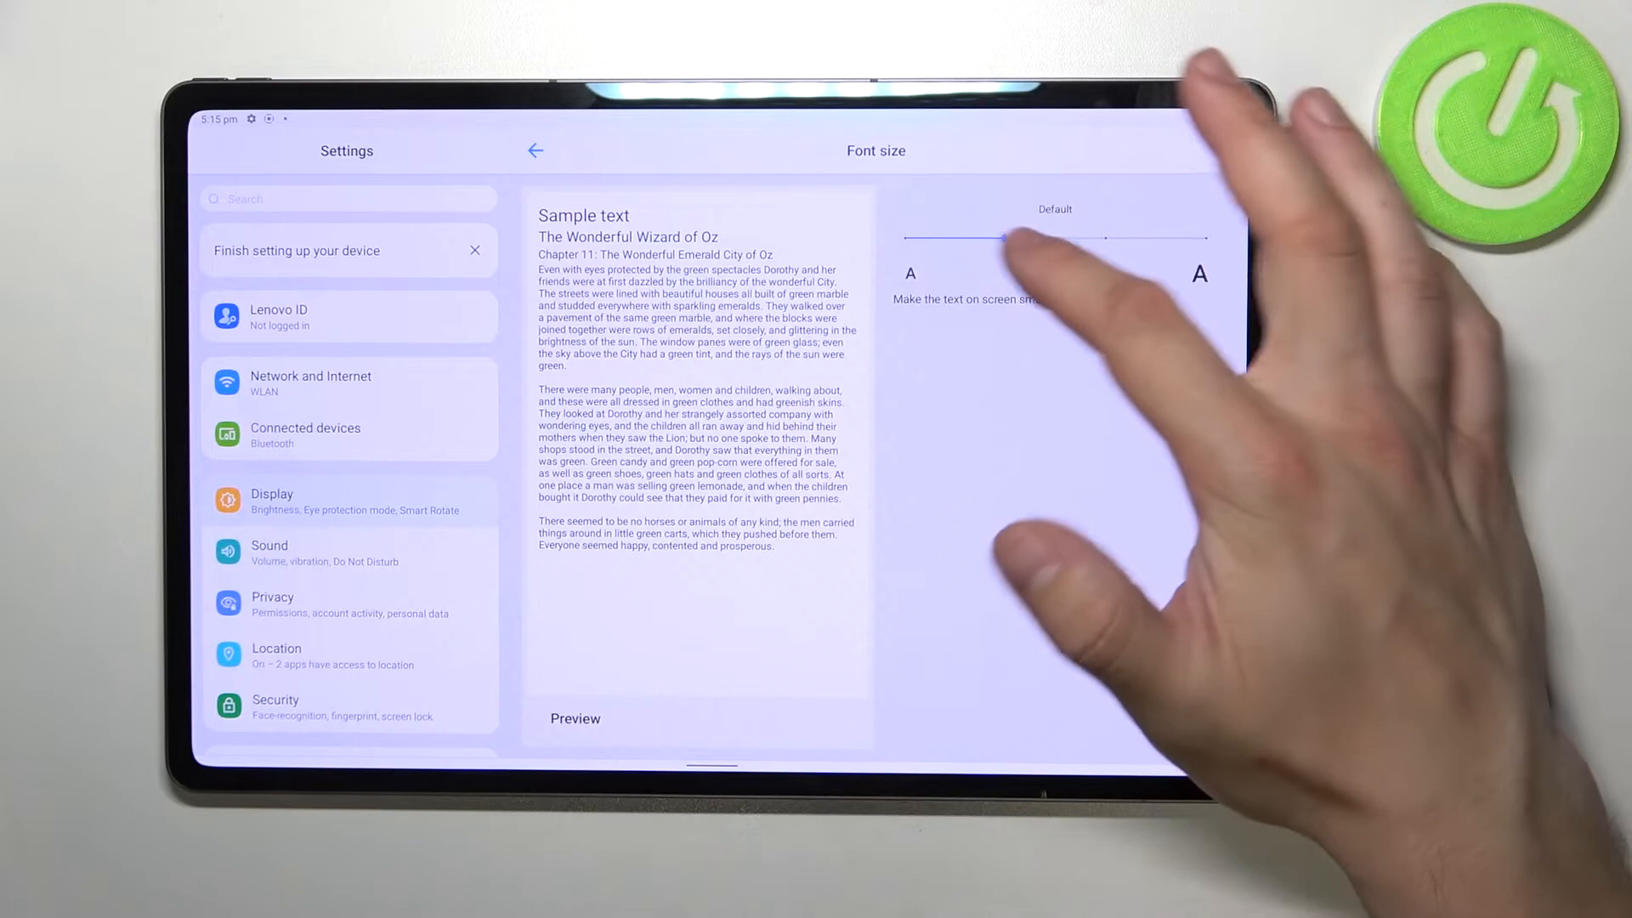
{"action": "left_click", "coordinate": [534, 150]}
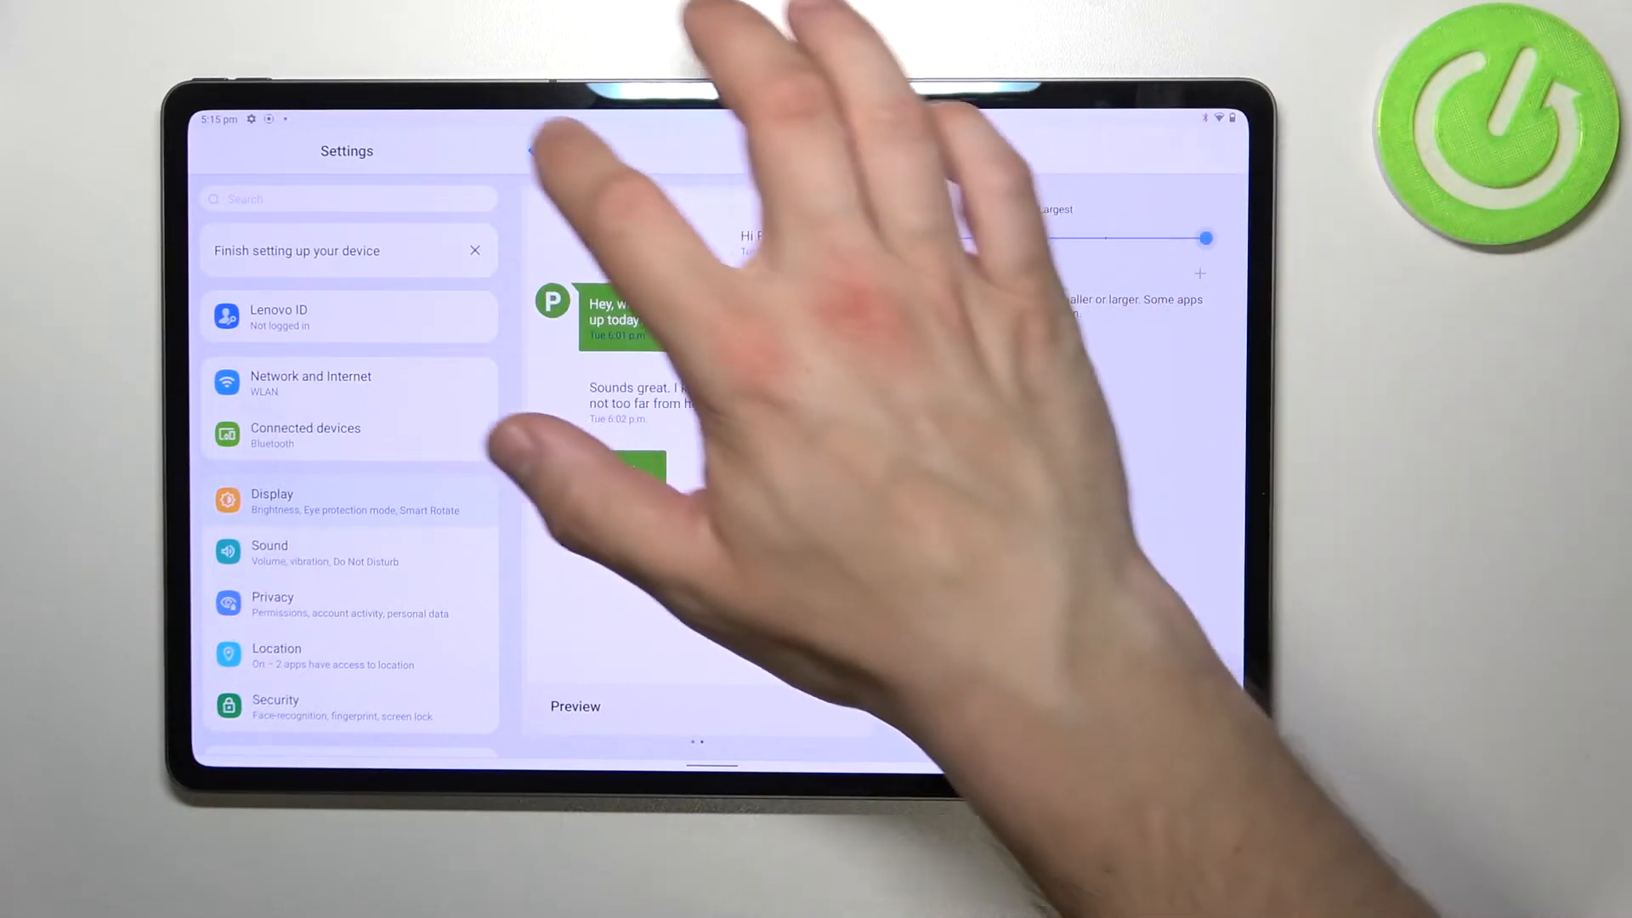
{"action": "left_click", "coordinate": [273, 501]}
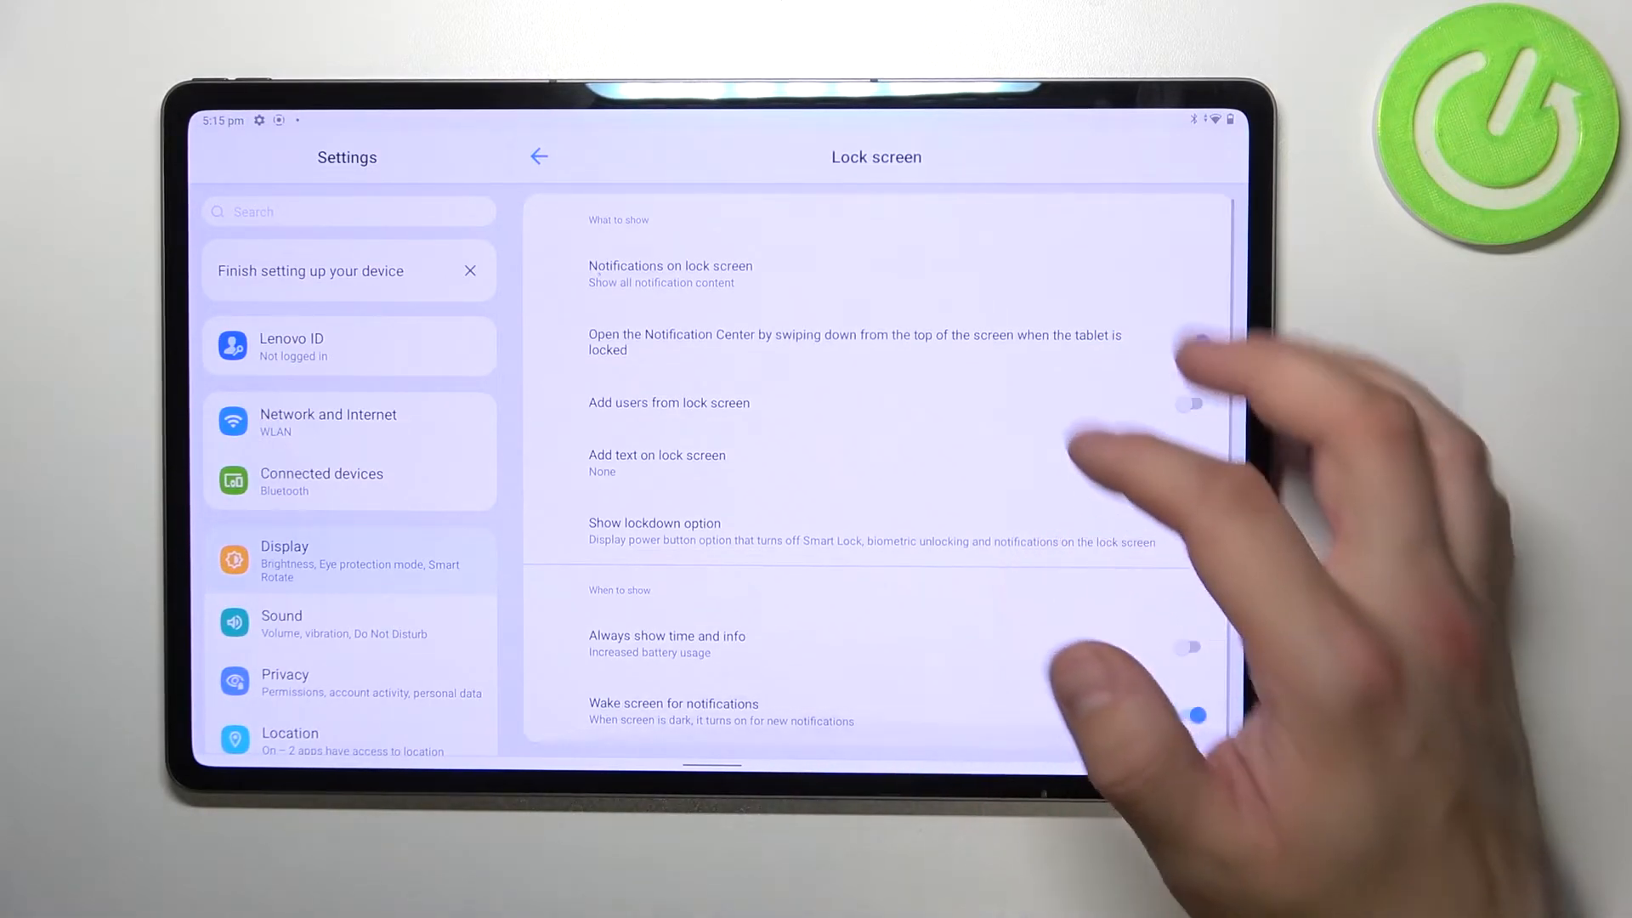
Set lock screen notifications to "Don't show at all" and enable Notification Center while locked
{"action": "left_click", "coordinate": [671, 273]}
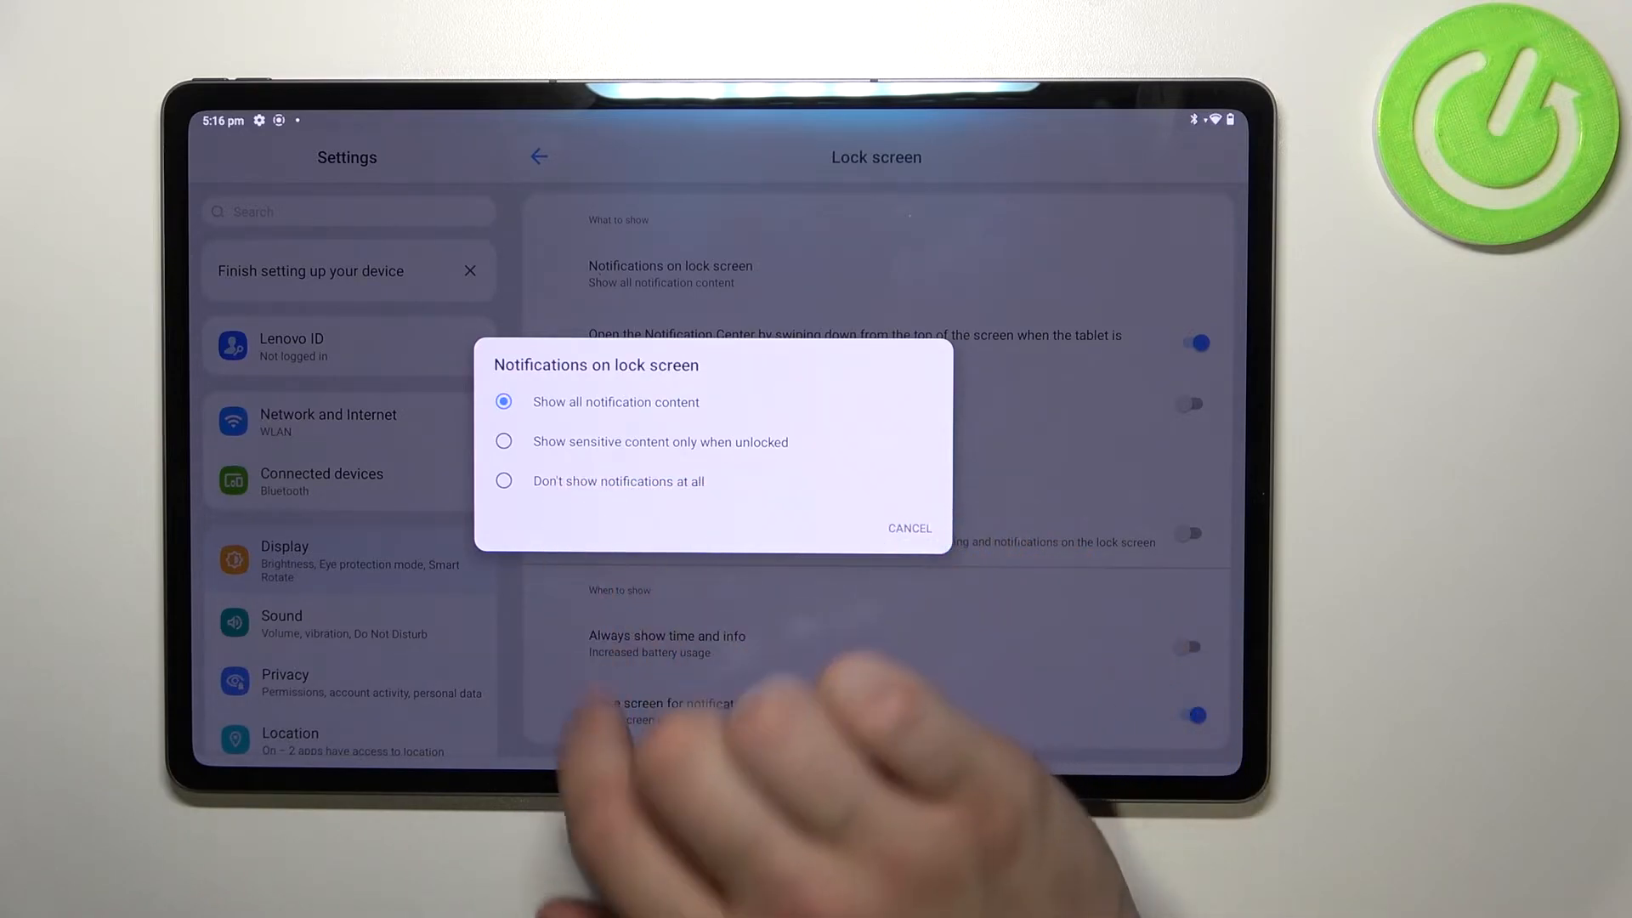
{"action": "left_click", "coordinate": [504, 481]}
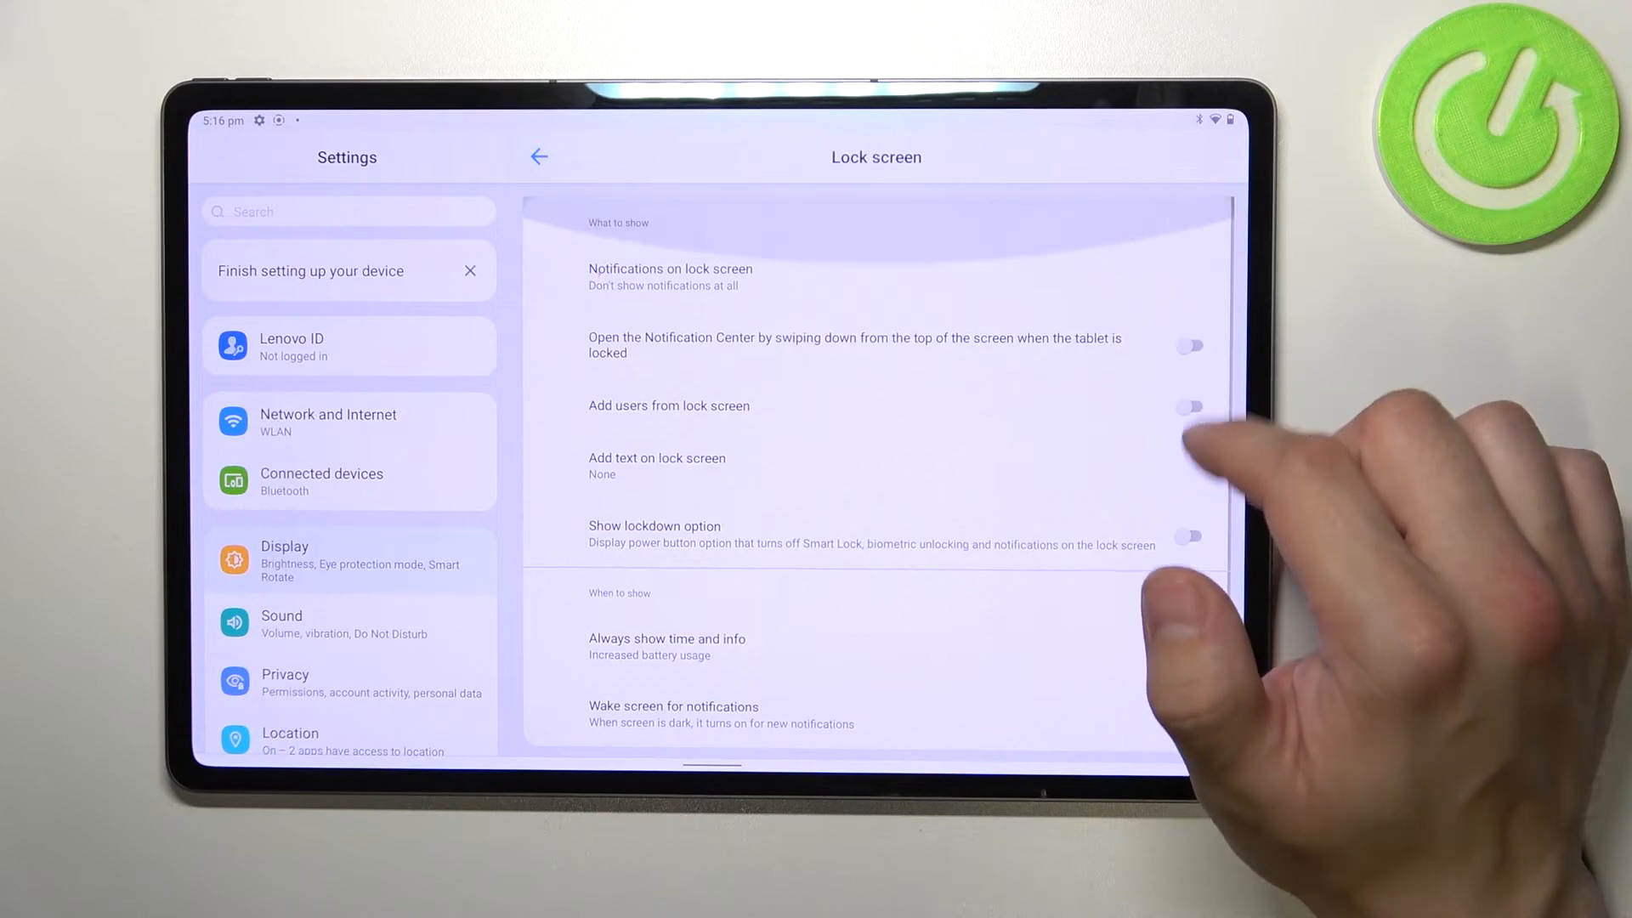
{"action": "left_click", "coordinate": [1190, 346]}
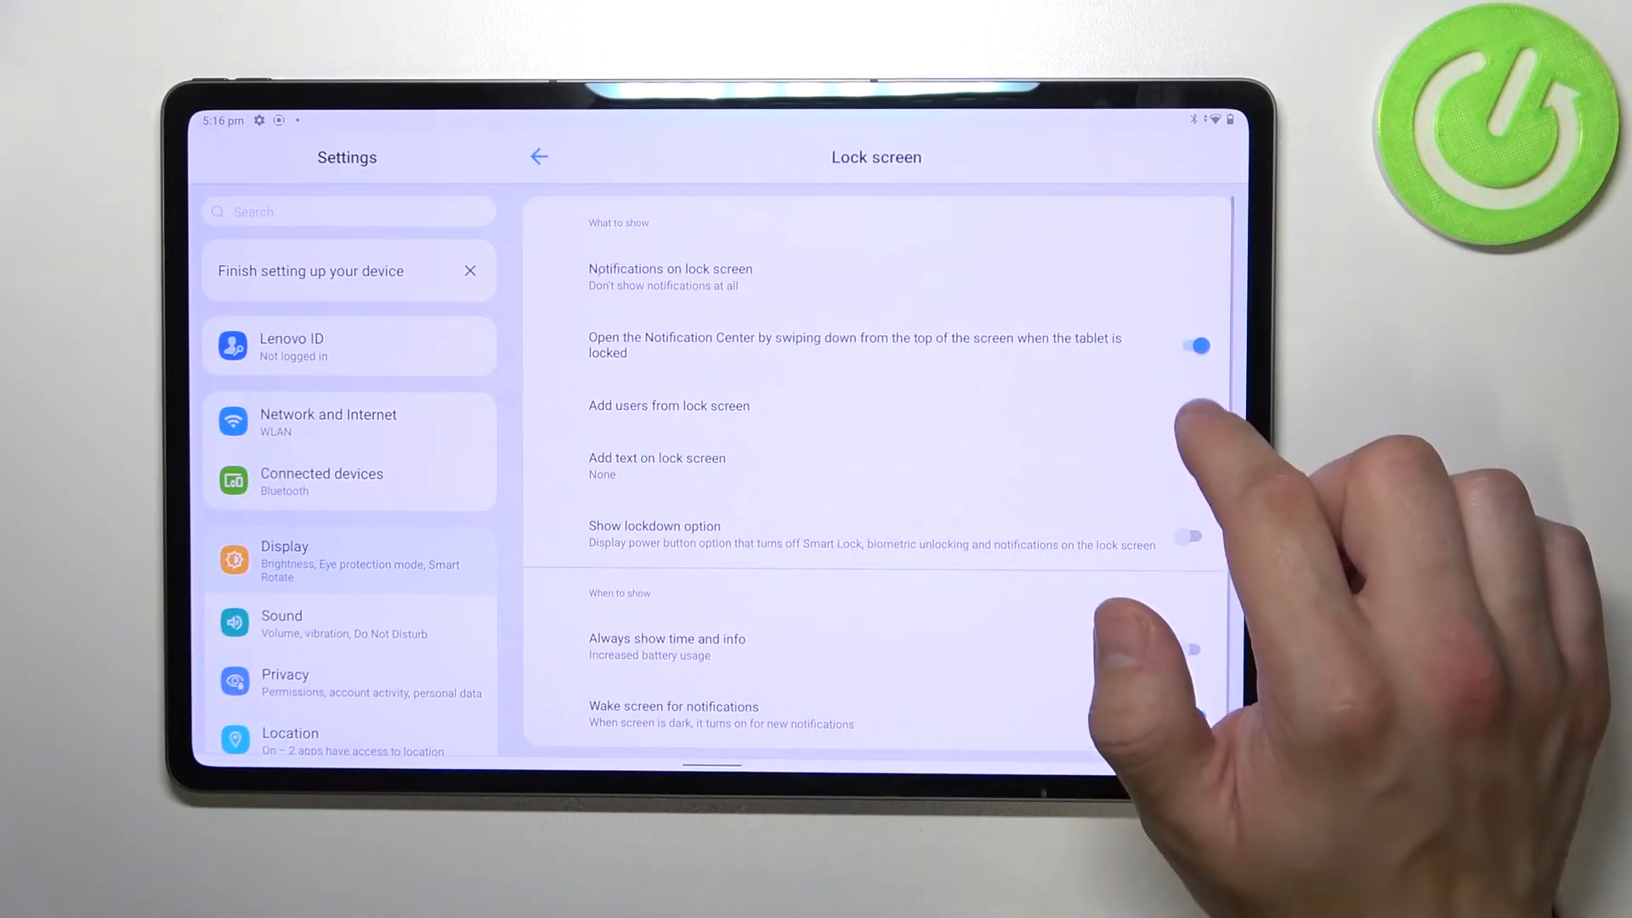
Cancel adding lock screen text; enable Always show time and info and Wake screen for notifications
{"action": "left_click", "coordinate": [657, 465]}
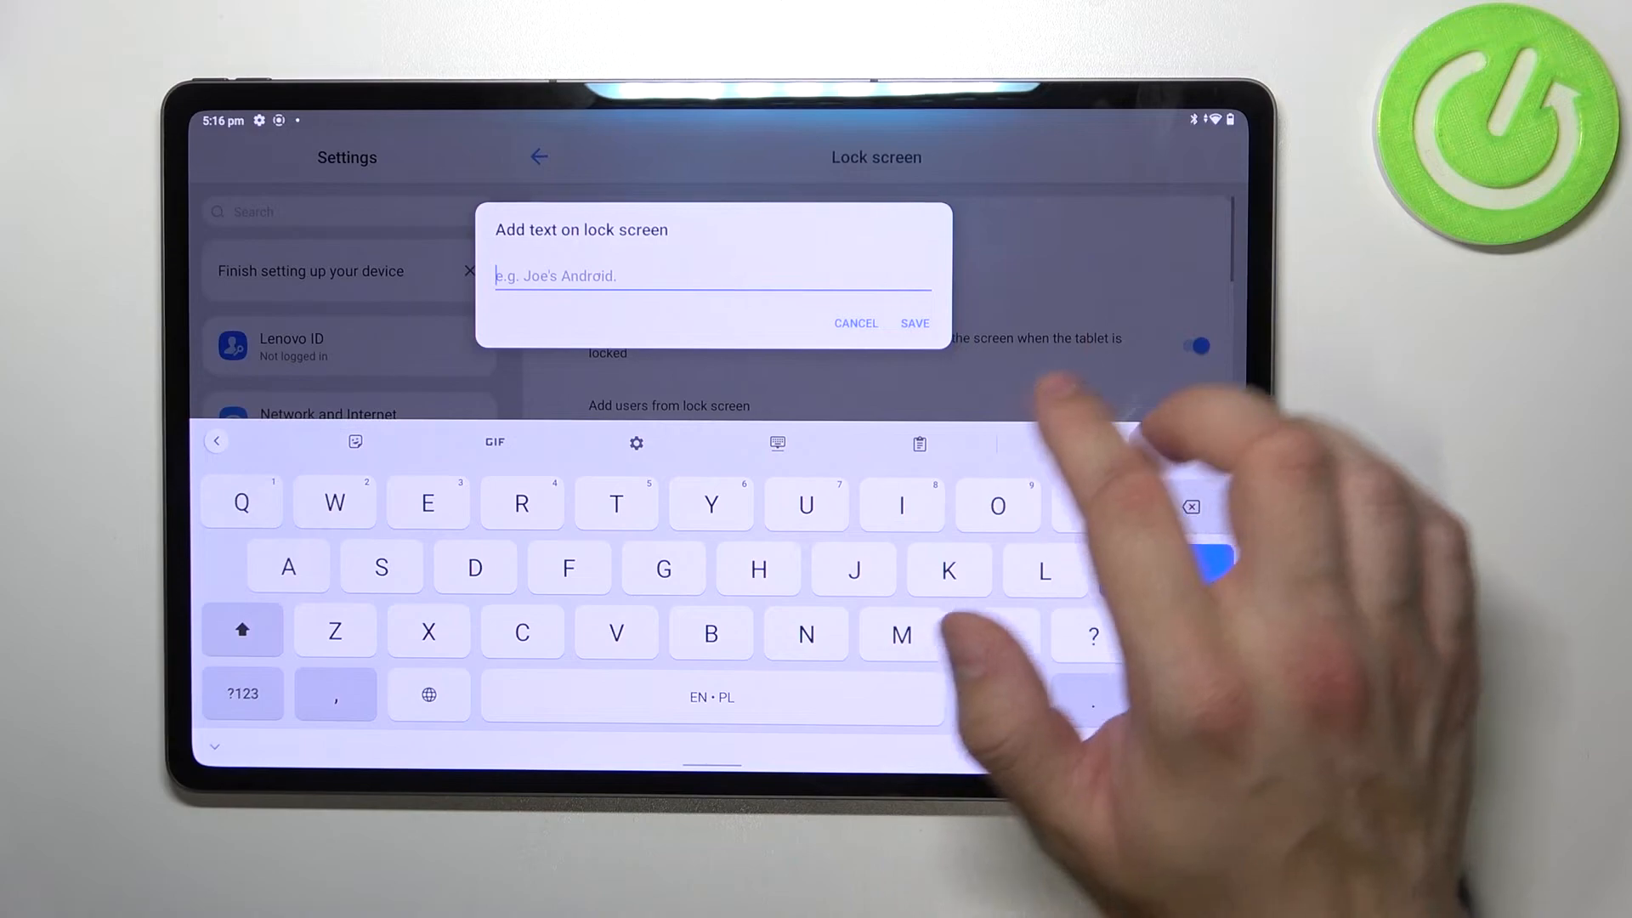
{"action": "left_click", "coordinate": [855, 323]}
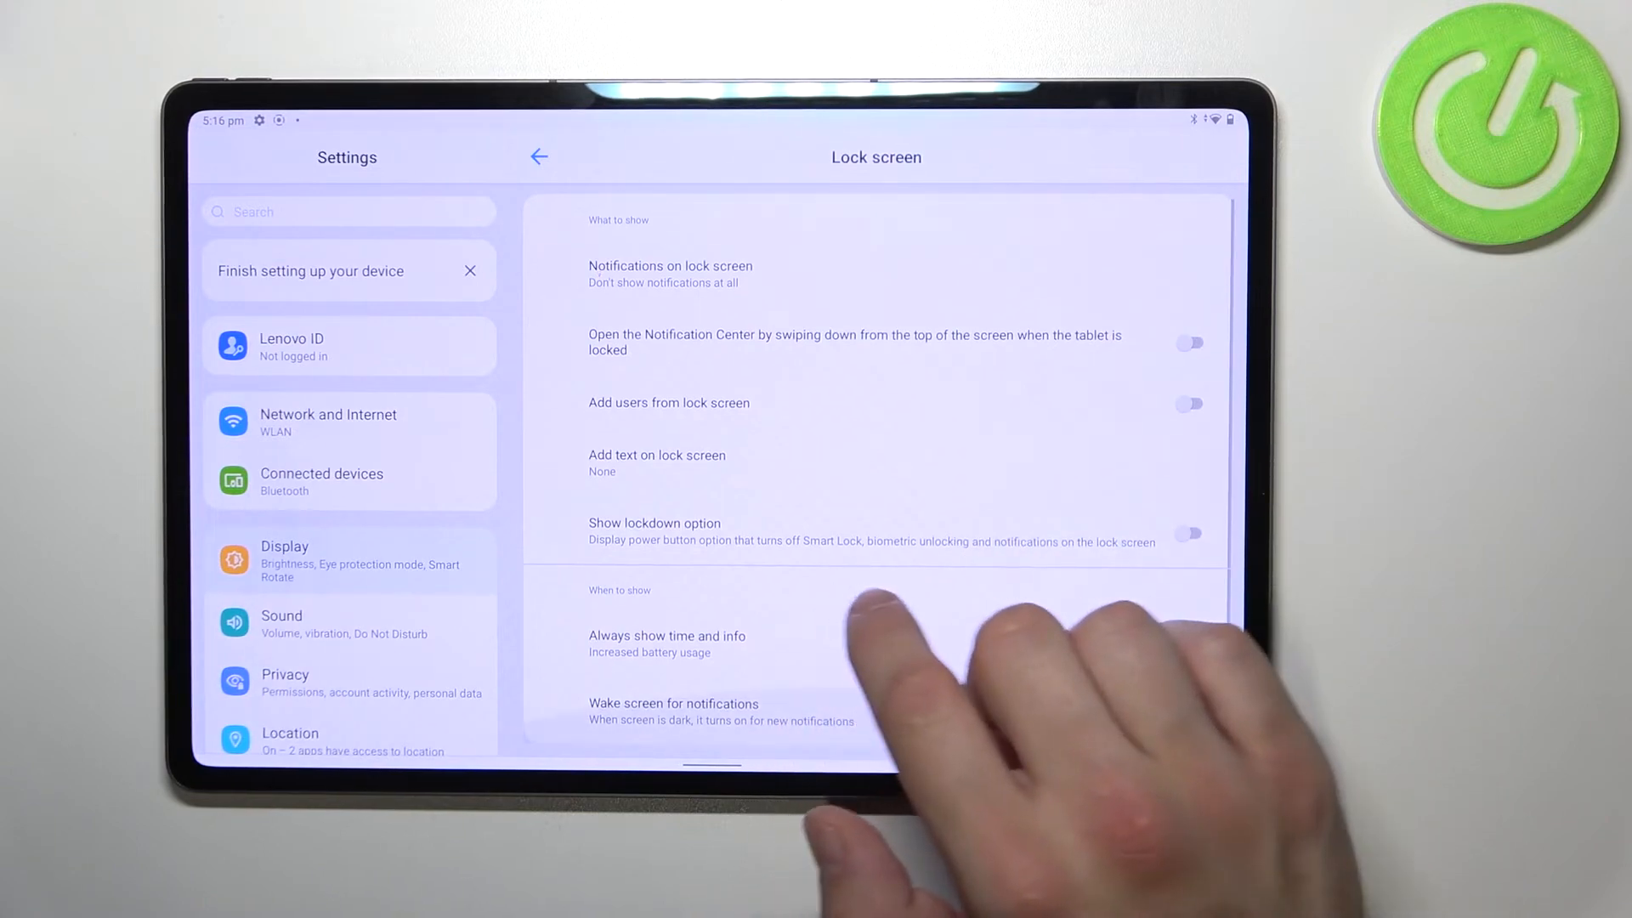
{"action": "left_click", "coordinate": [1194, 646]}
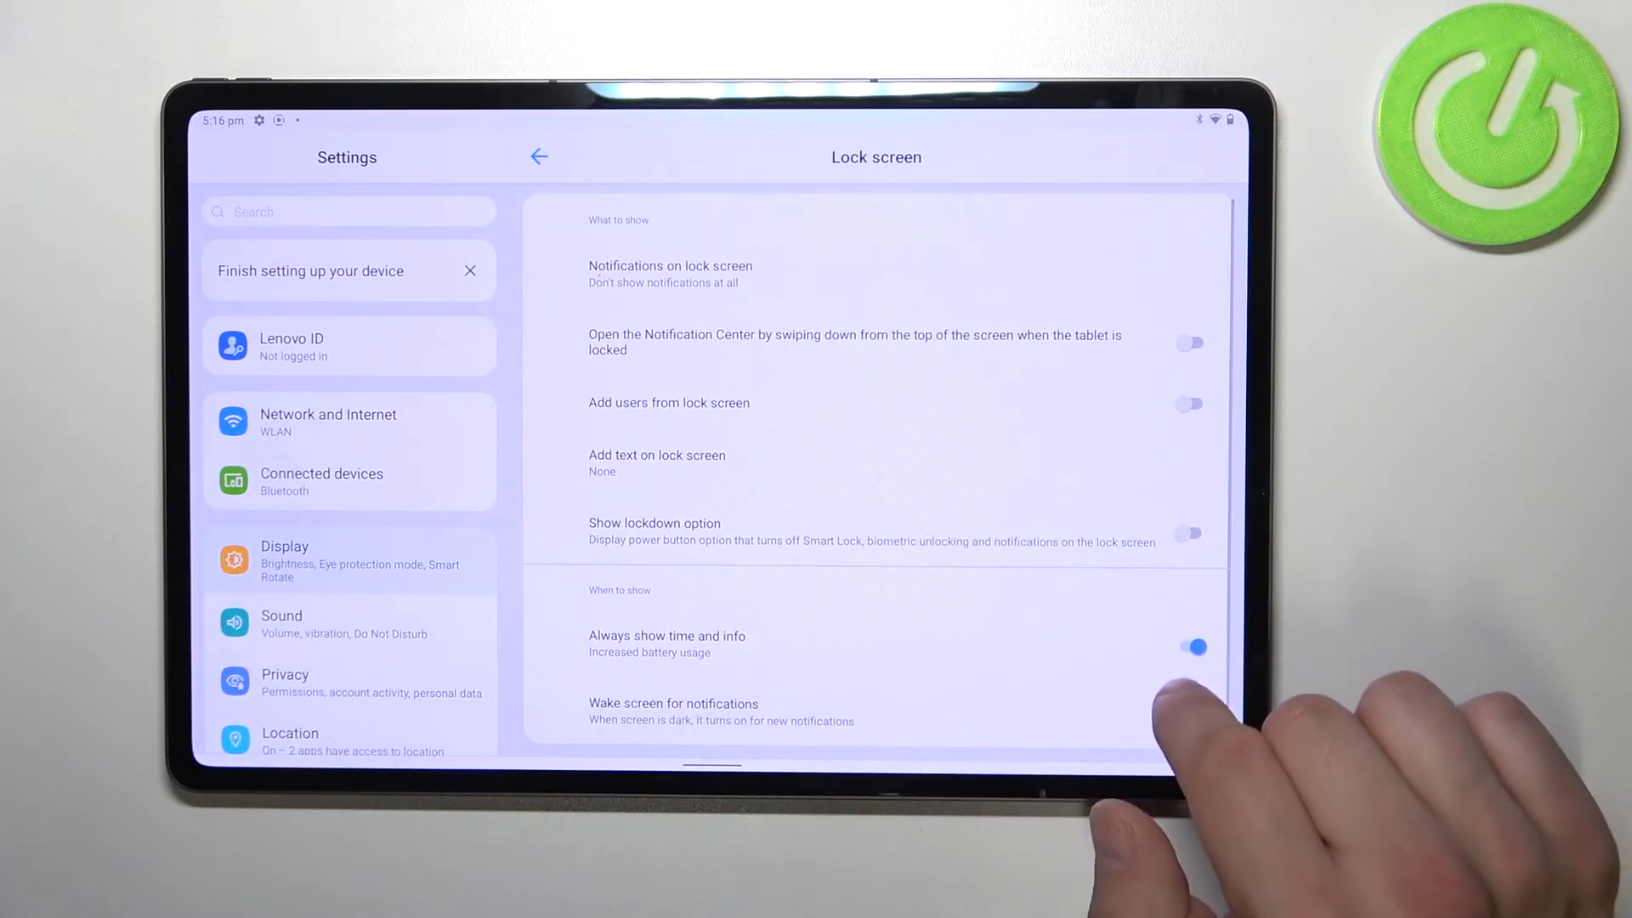
{"action": "left_click", "coordinate": [1193, 718]}
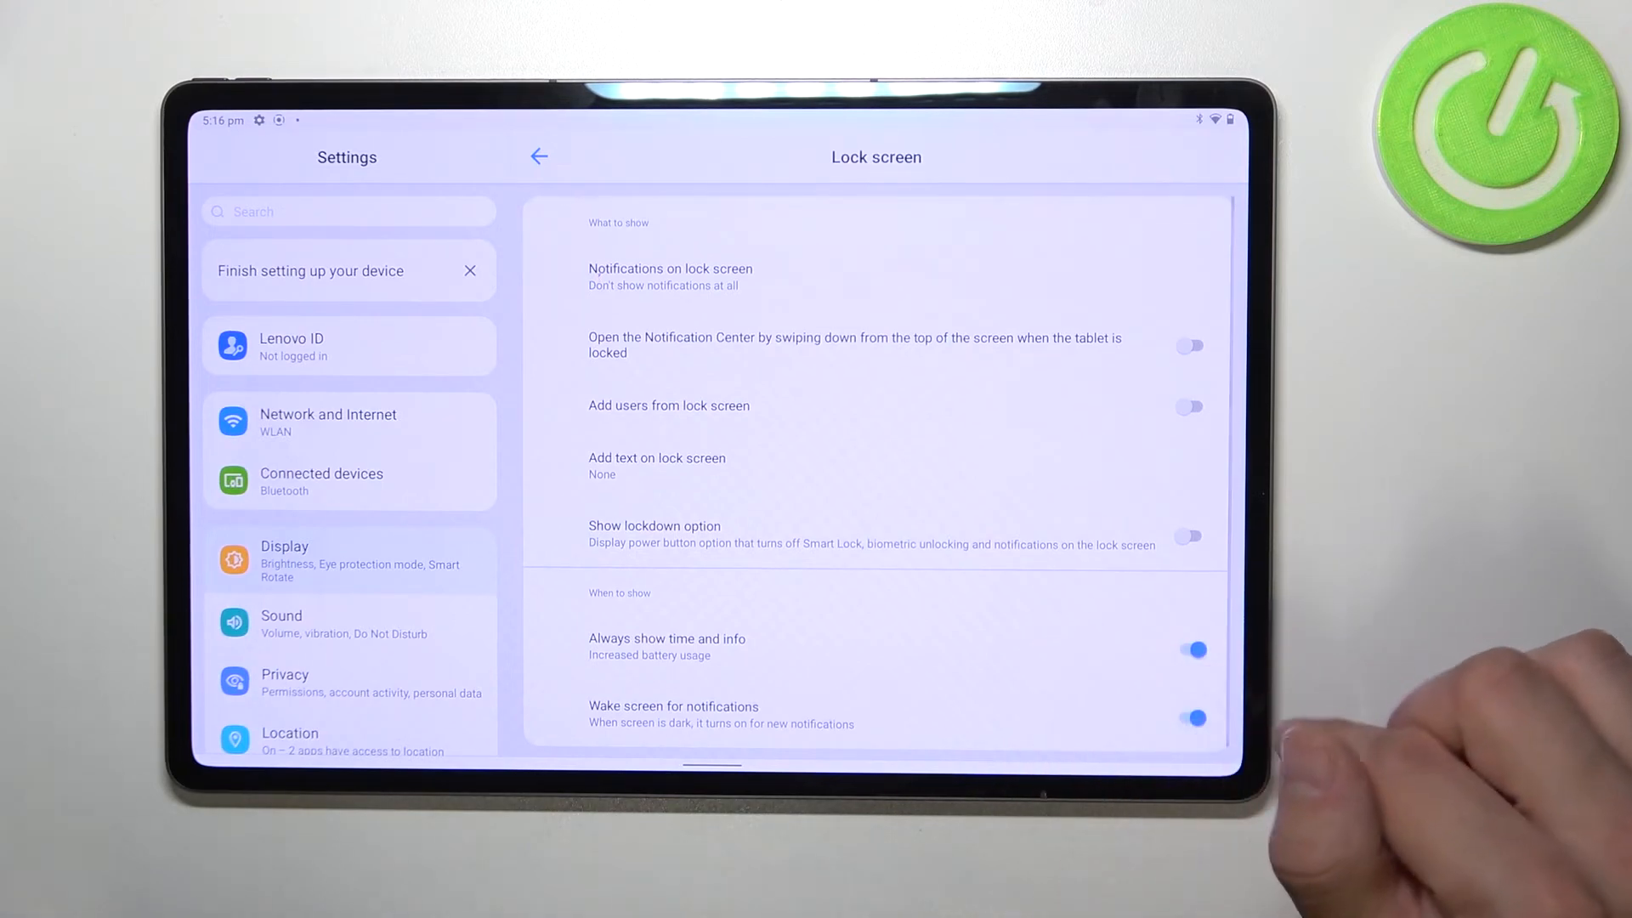